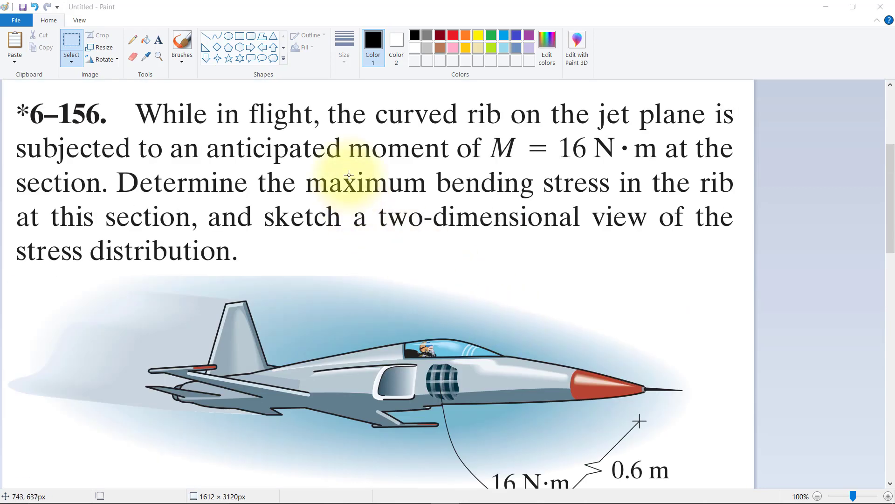
mouse_move(517, 136)
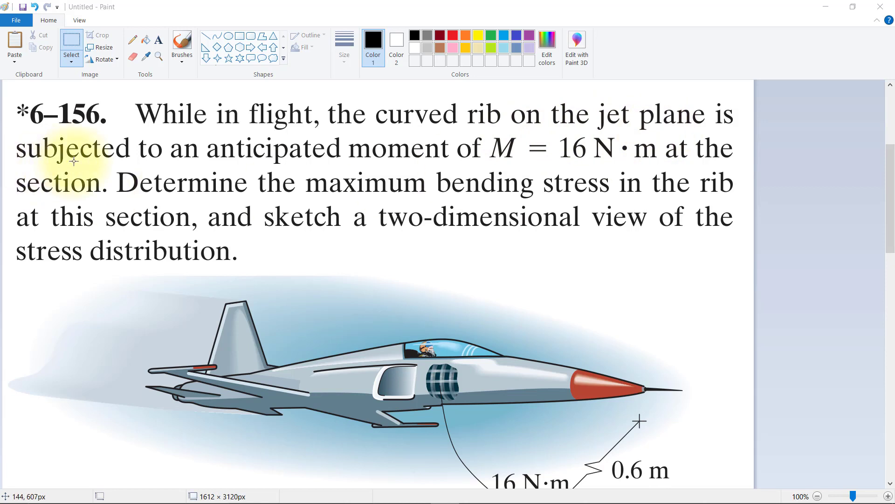
mouse_move(405, 163)
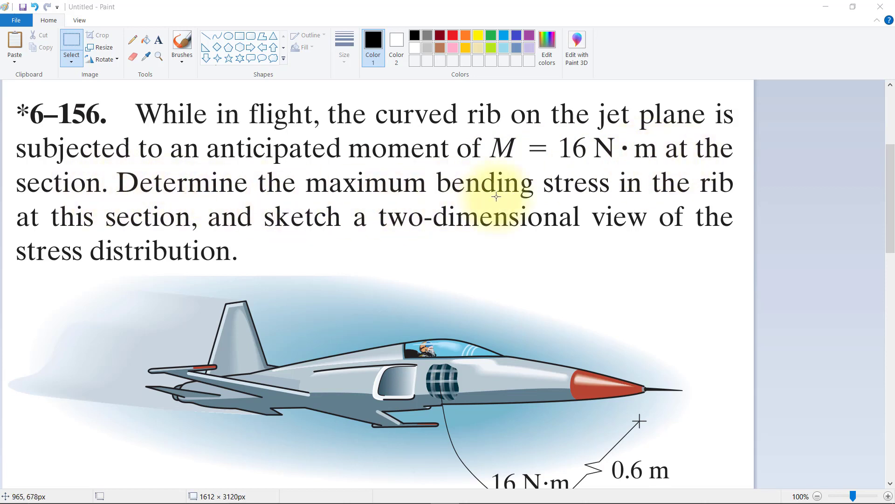
mouse_move(101, 229)
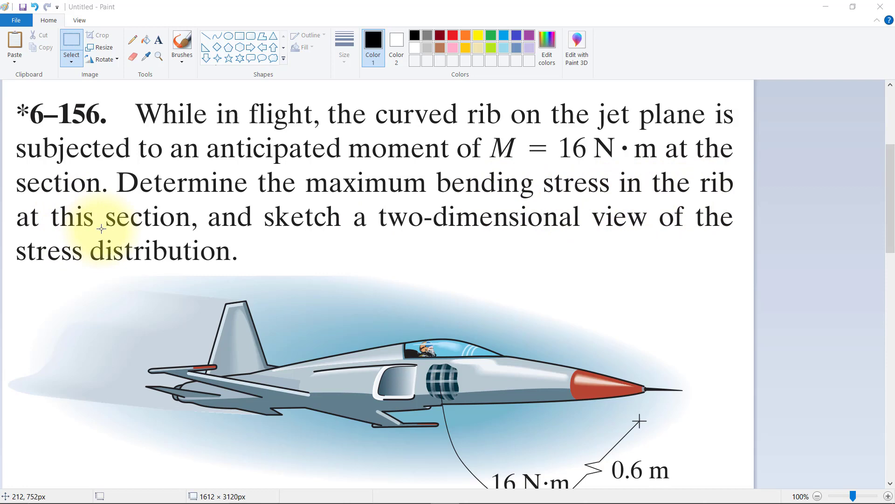
- Scroll down the Paint canvas to the curved-beam formulas below the rib figure
scroll("down", 3)
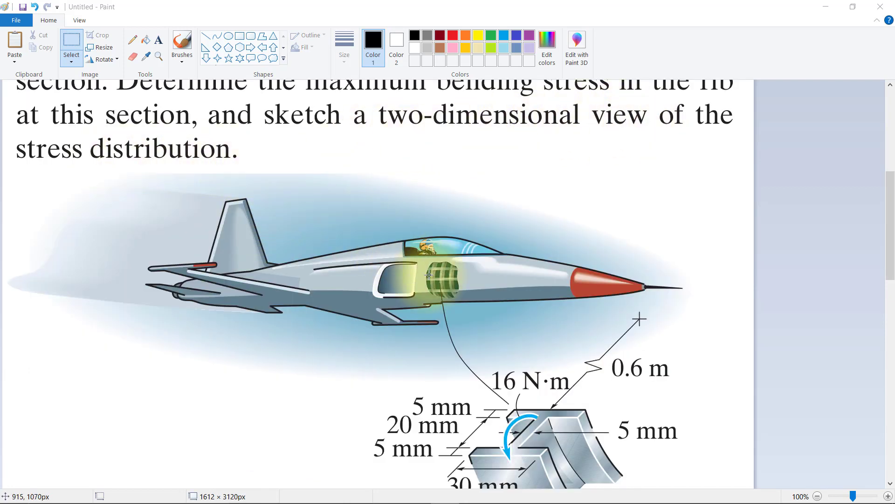
scroll("down", 3)
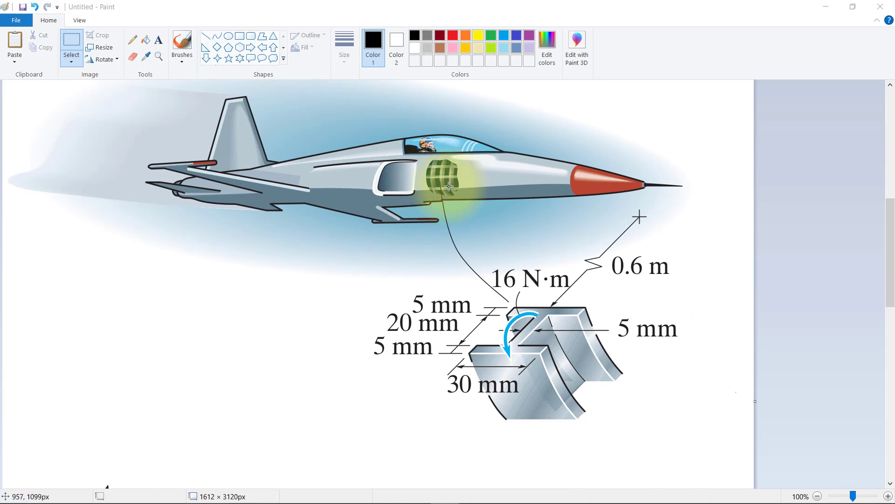
mouse_move(448, 184)
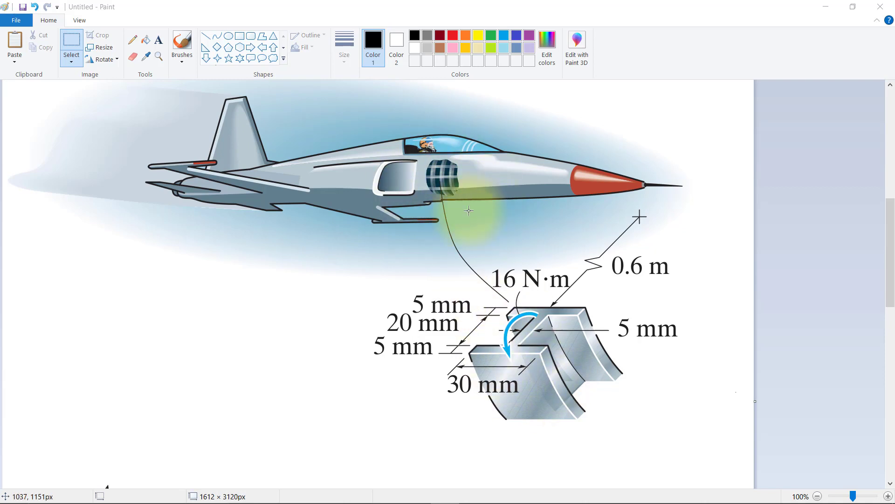
mouse_move(471, 214)
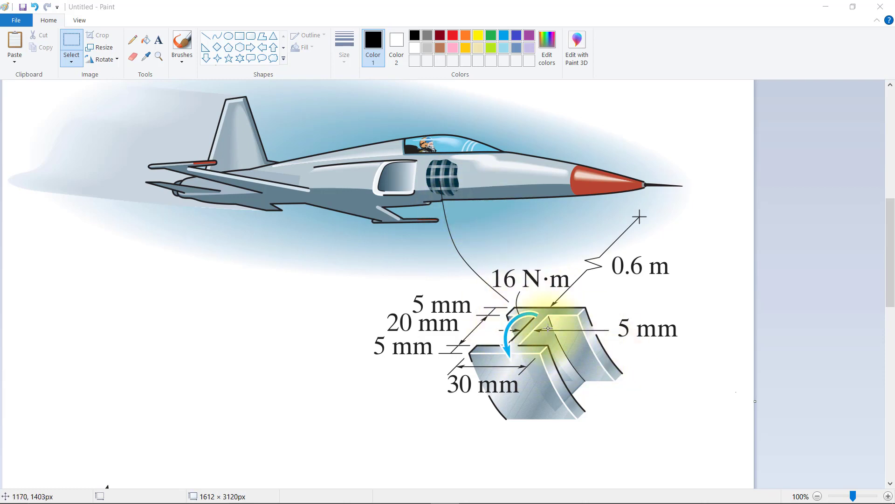
scroll("down", 3)
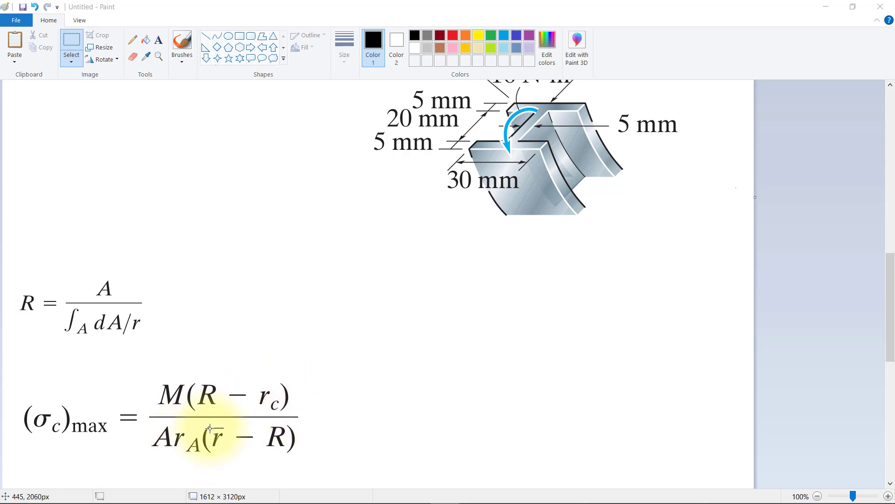
mouse_move(215, 443)
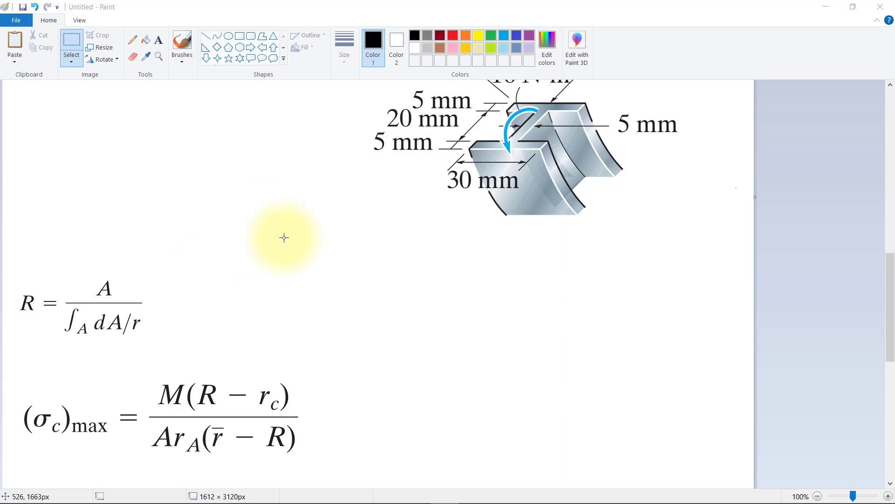
mouse_move(136, 102)
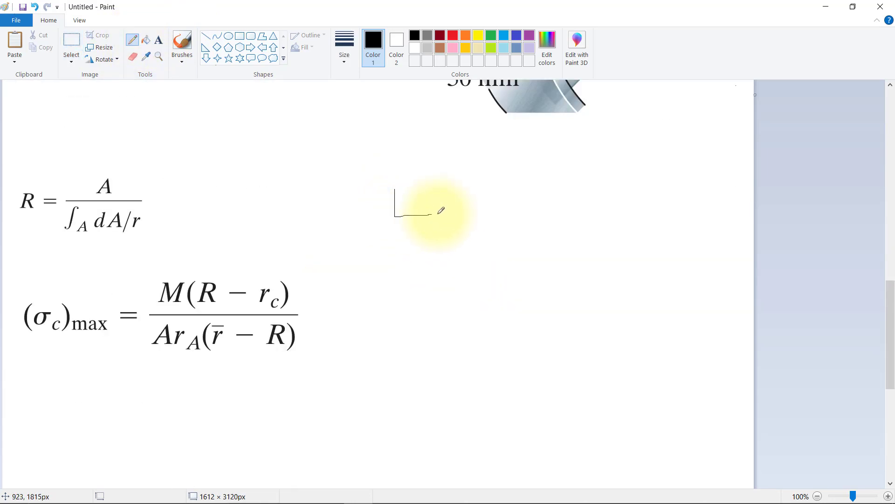
- Draw the I-beam cross-section outline, including the upper flange's top edge
left_click_drag(431, 211, 511, 325)
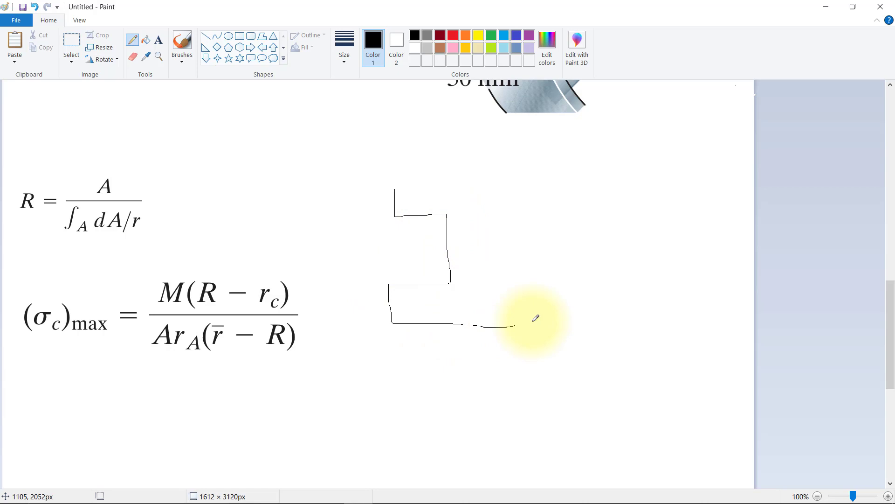
left_click_drag(511, 325, 478, 214)
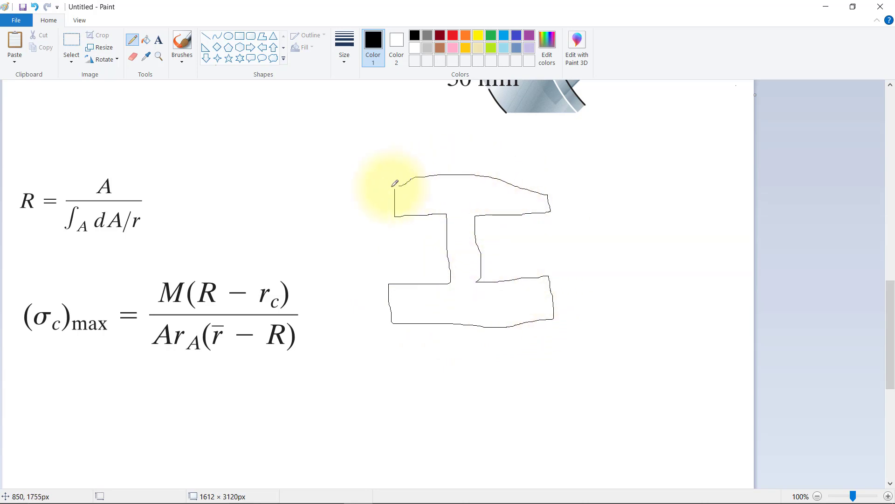
left_click_drag(394, 183, 554, 183)
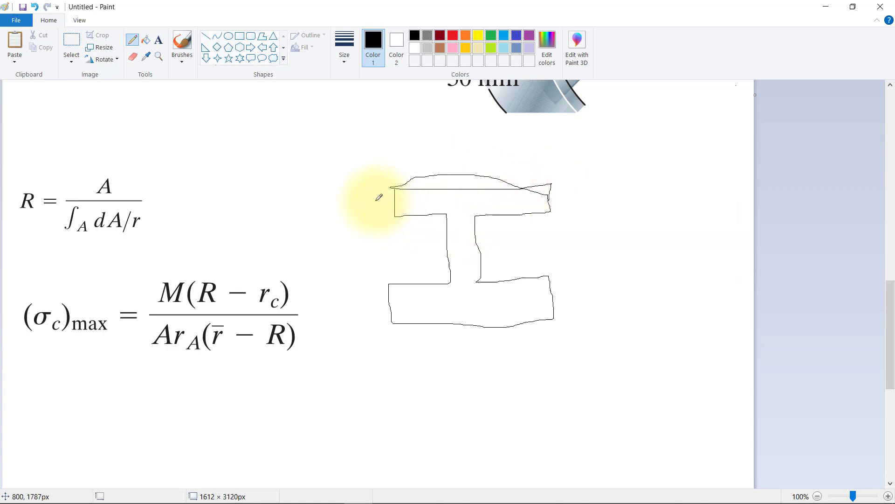
scroll("down", 3)
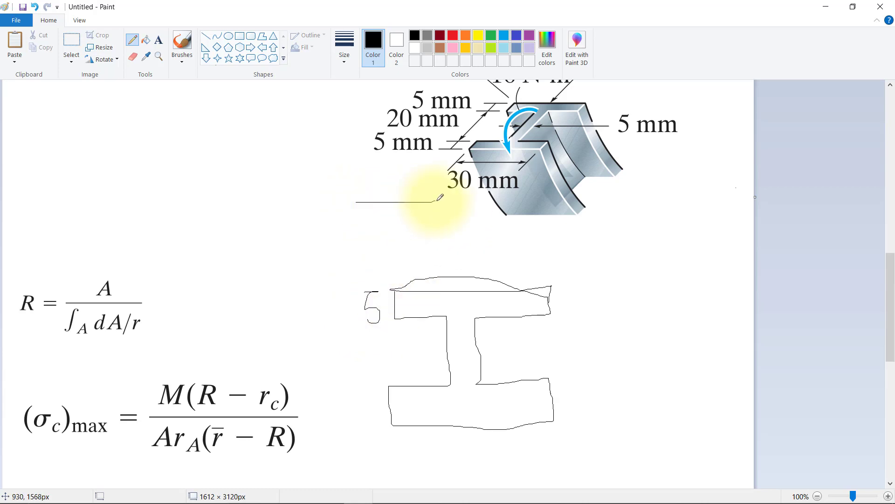
- Add the radius line, label it 600, and number the beam parts 1–3
left_click_drag(436, 204, 435, 279)
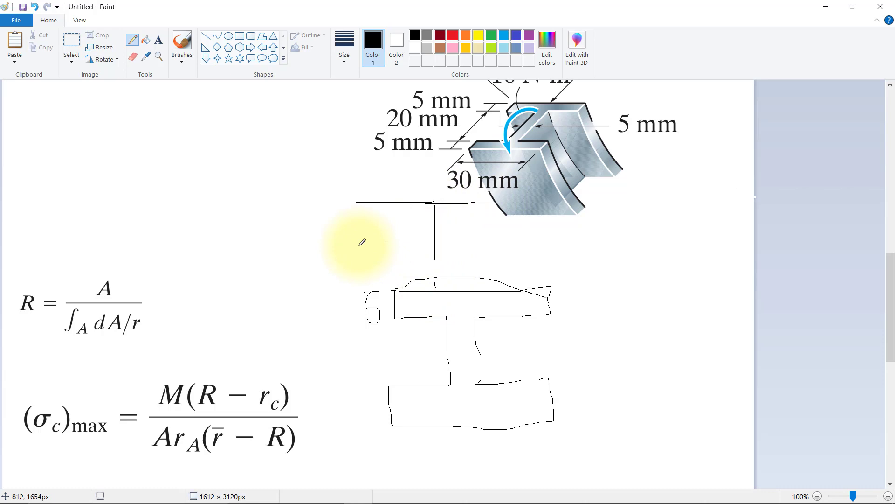
left_click_drag(363, 252, 412, 246)
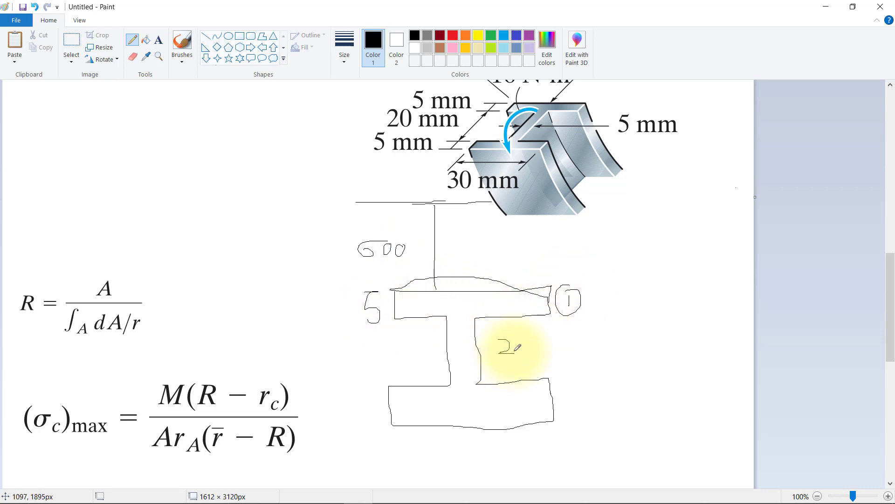
left_click_drag(511, 345, 574, 382)
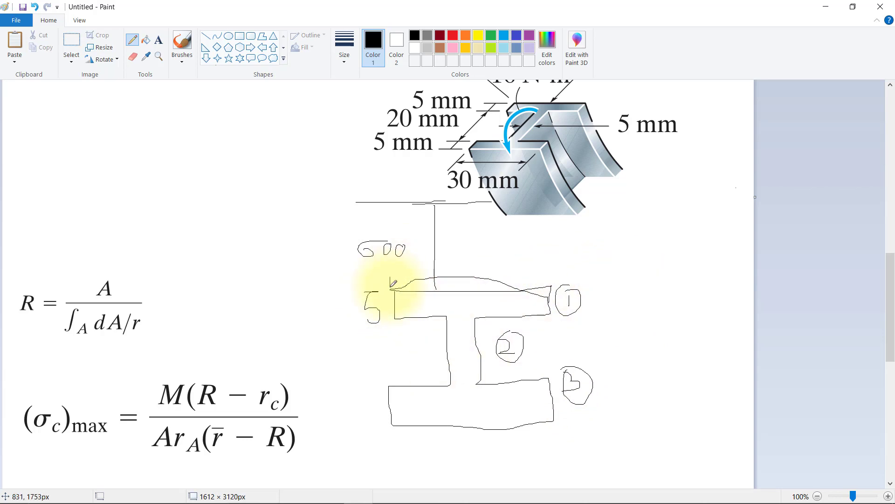
left_click_drag(391, 283, 554, 277)
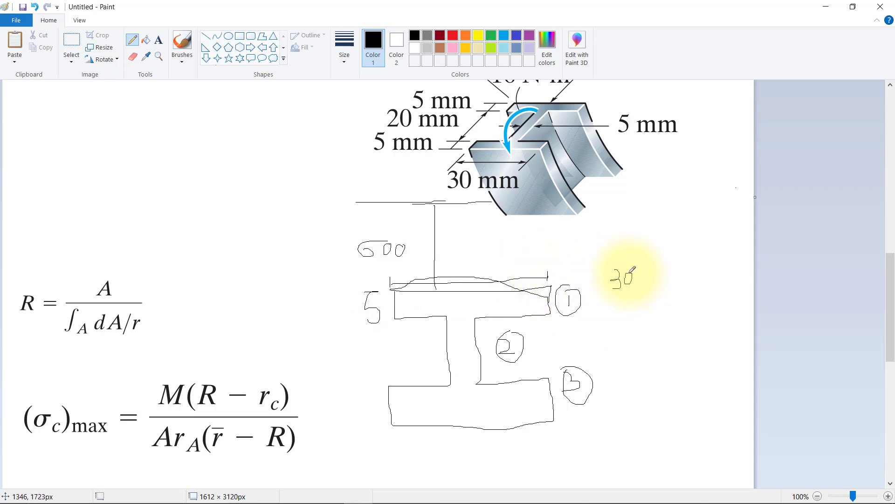
left_click_drag(646, 280, 671, 279)
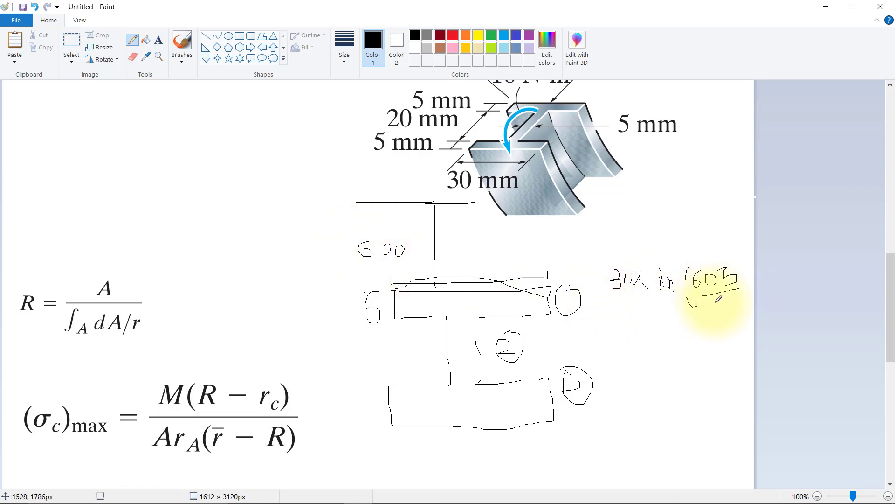
- Handwrite 30·ln(605/600), 5·ln(625/605), 30·ln(630/625) and a dividing line beside the sketch
left_click_drag(694, 311, 736, 311)
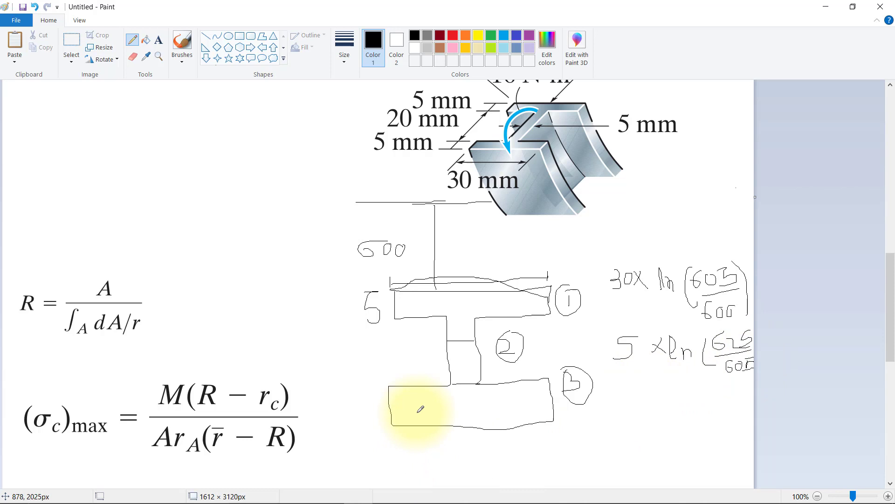
mouse_move(622, 399)
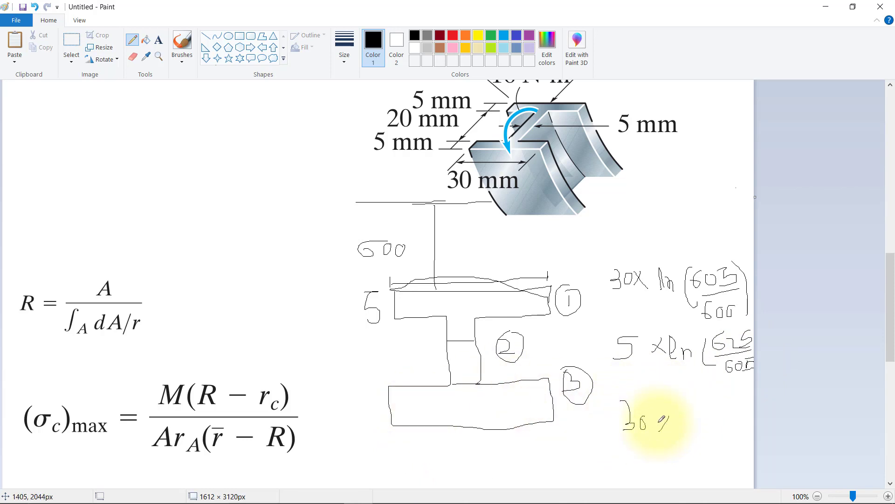
left_click_drag(651, 422, 702, 426)
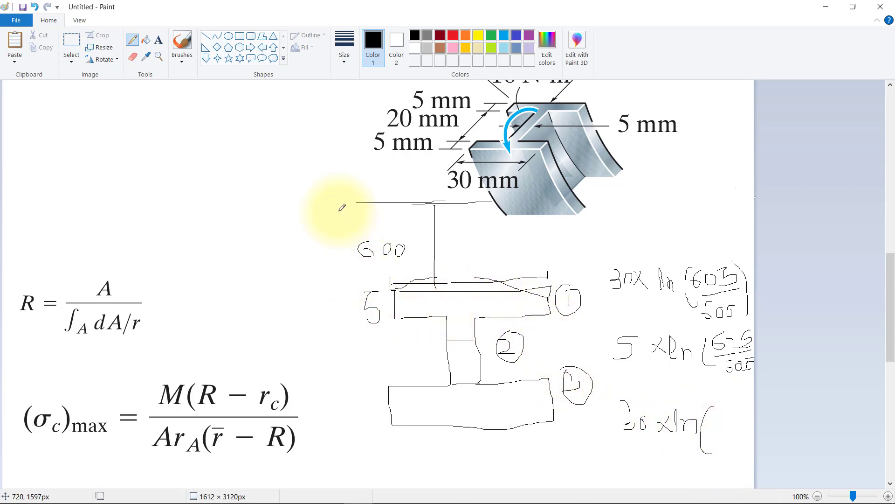
left_click_drag(338, 201, 338, 422)
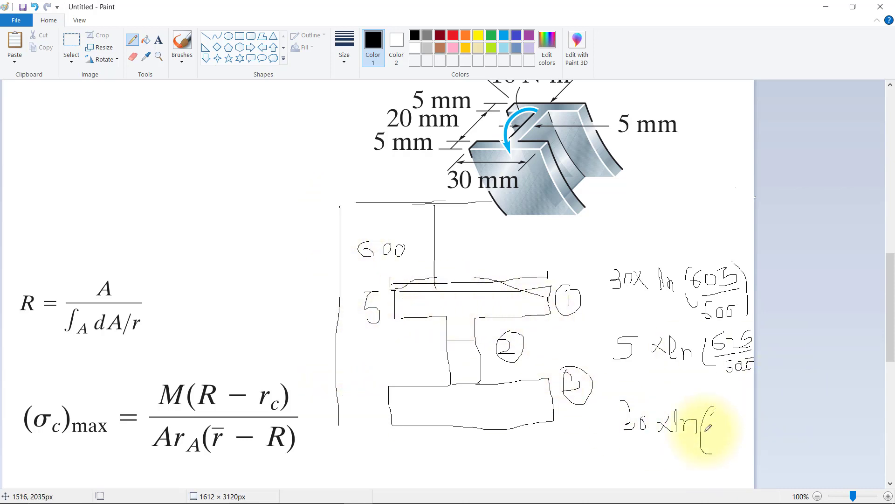
left_click_drag(700, 426, 737, 425)
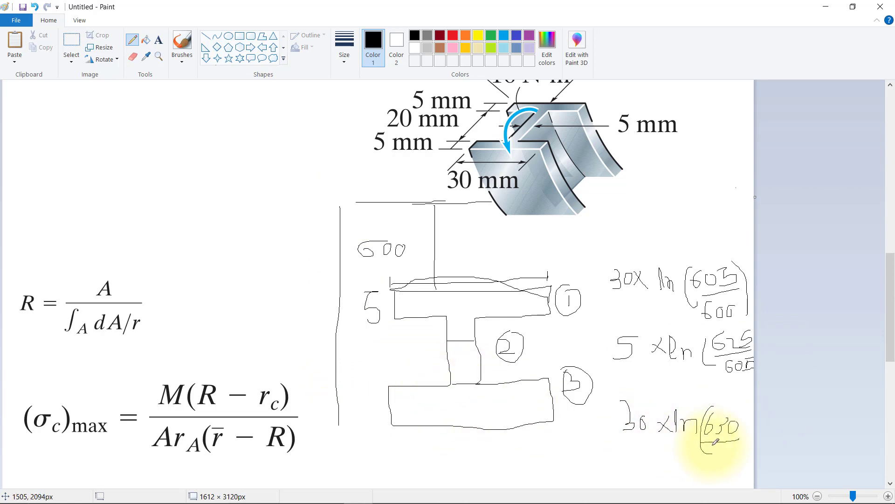
left_click_drag(705, 451, 717, 466)
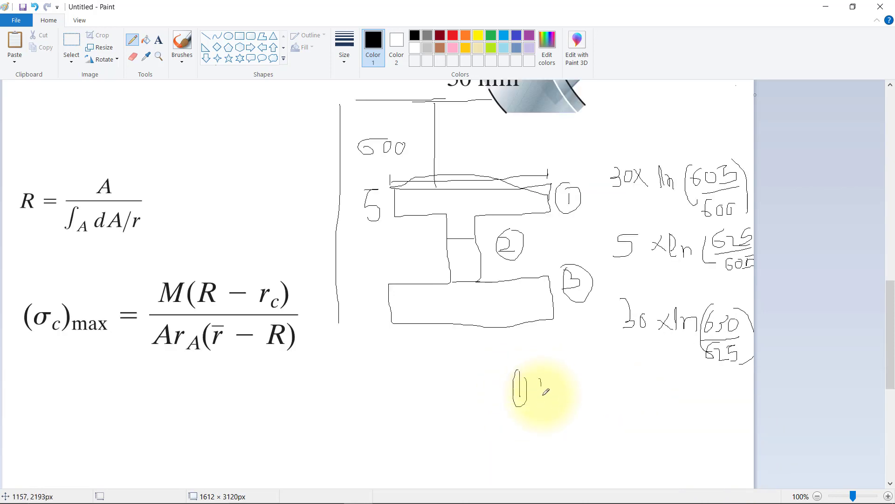
- Write ∫dA/r = ①+②+③ and R = A/∫dA/r under the I-beam drawing
left_click_drag(534, 388, 588, 389)
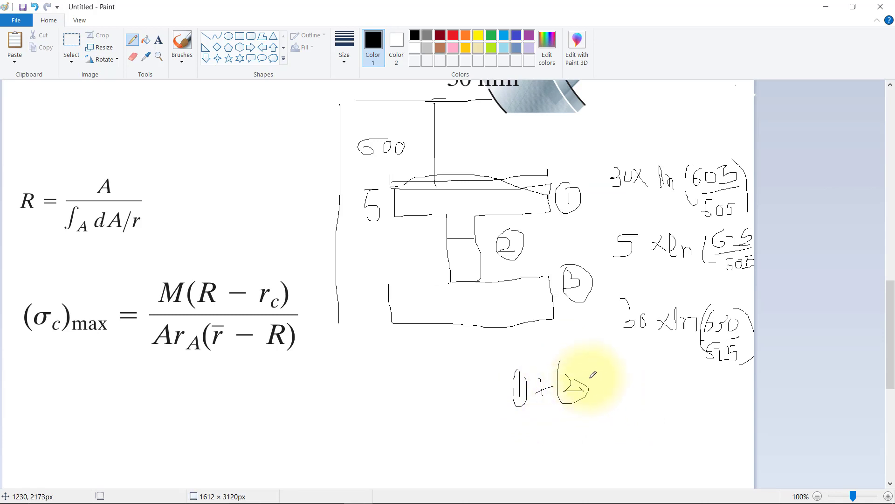
left_click_drag(593, 388, 628, 388)
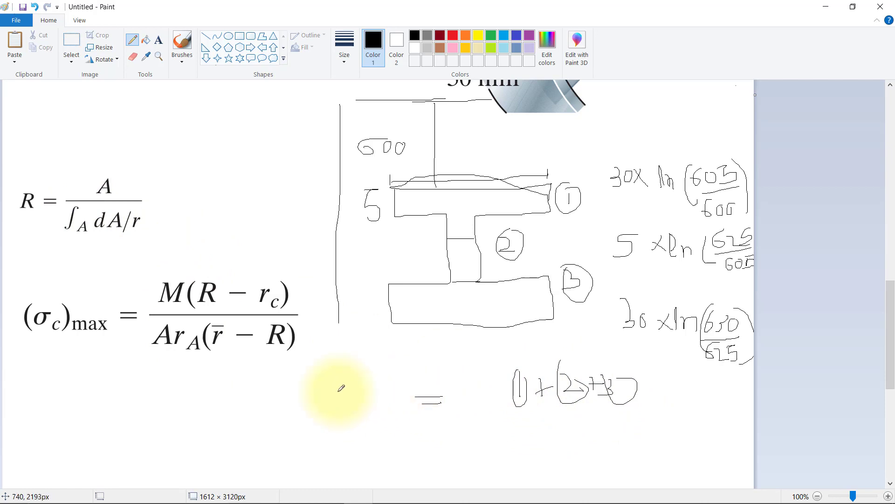
left_click_drag(308, 431, 354, 389)
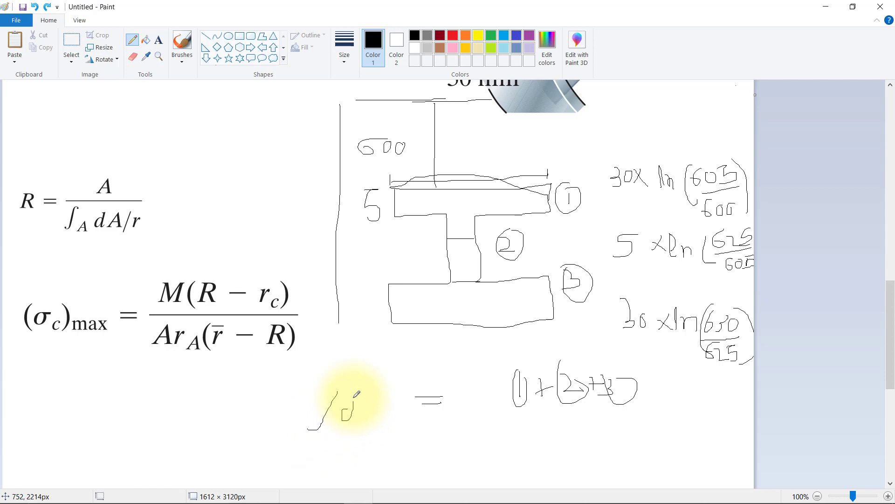
left_click_drag(343, 412, 377, 400)
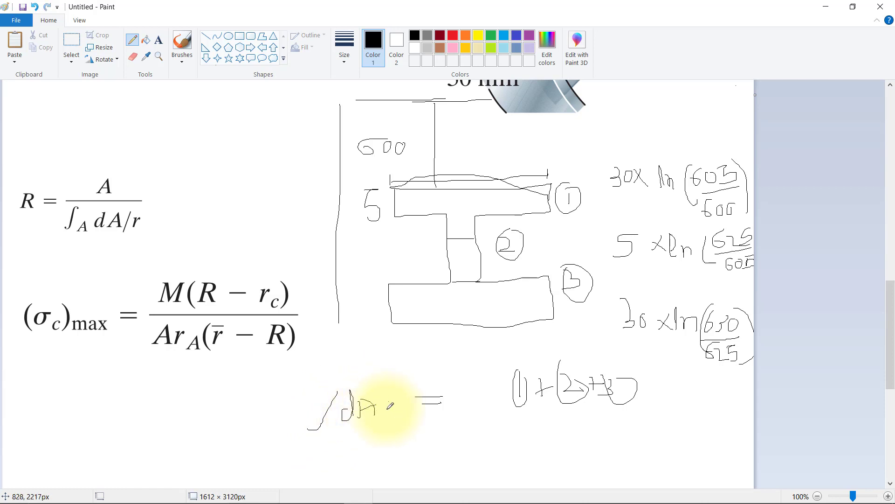
left_click_drag(377, 406, 403, 425)
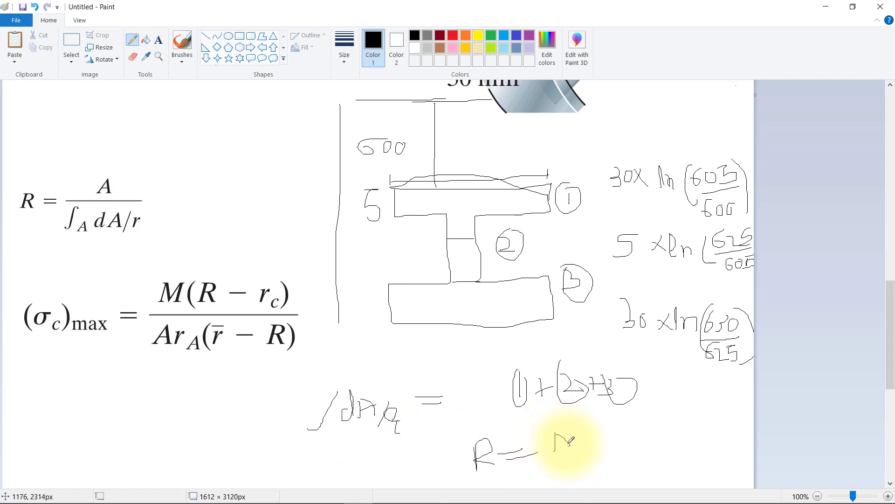
left_click_drag(559, 440, 583, 469)
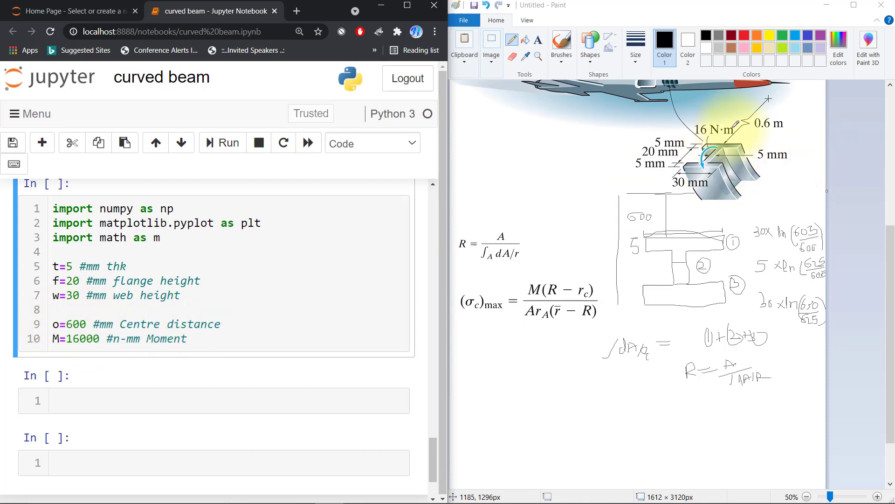
- Focus the notebook beside Paint and open new lines after M=16000
left_click(81, 324)
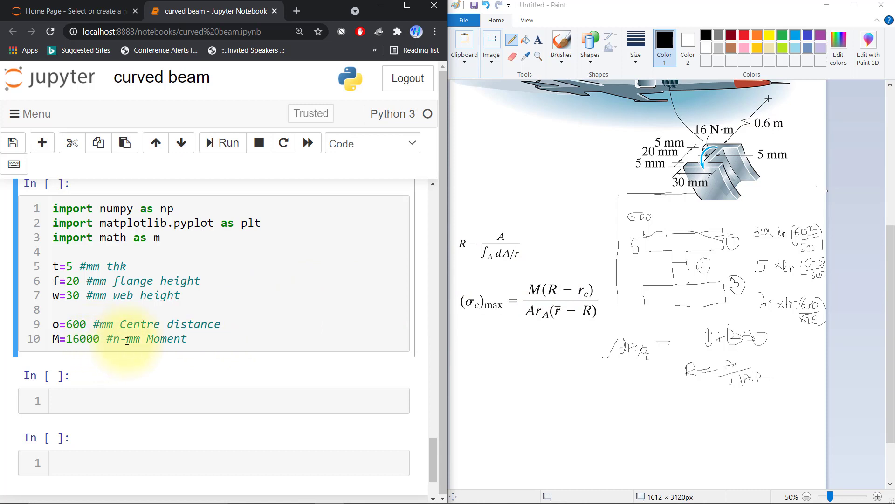
left_click(188, 339)
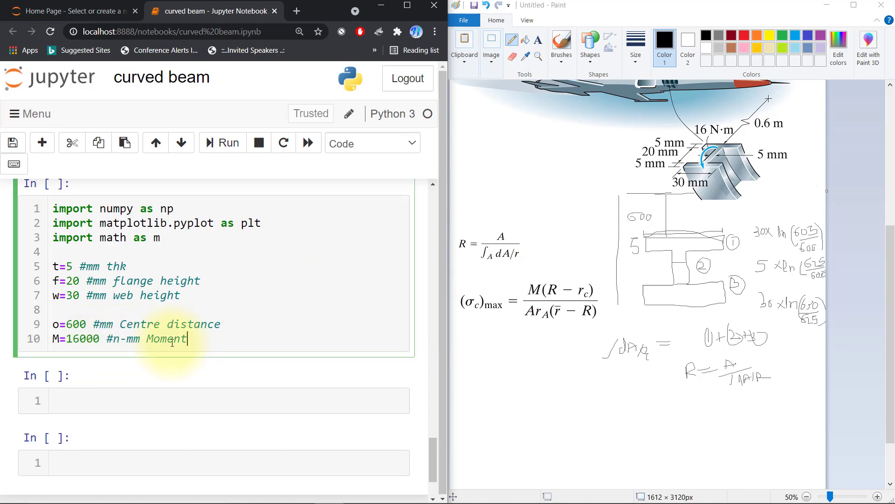
key("Enter")
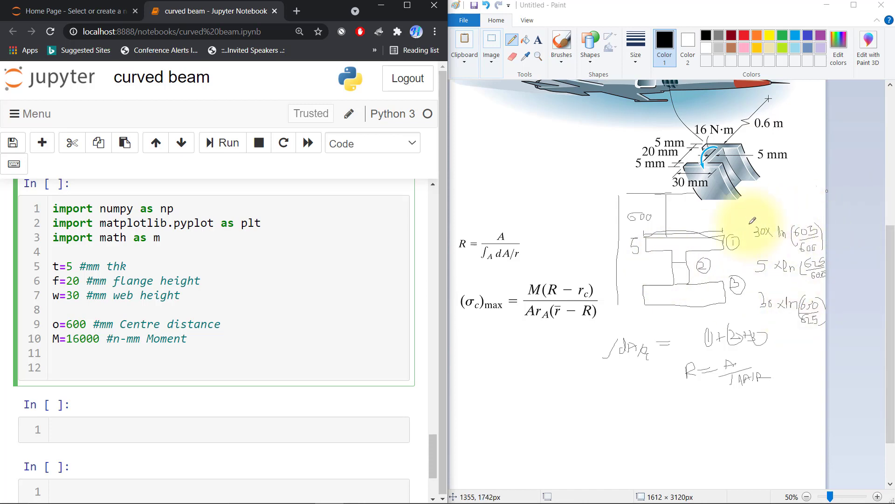
- Type the radii h1=o+t, h2=h1+f and h3=h2+t on separate lines
type("h1")
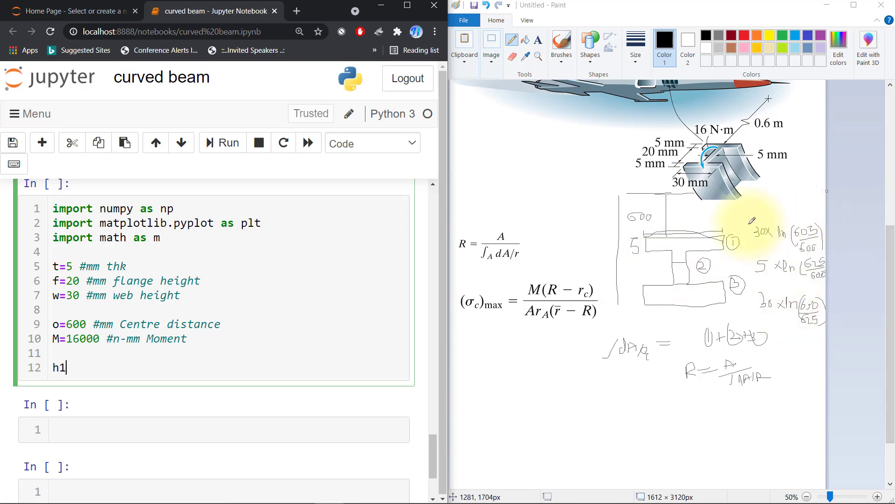
type("=o")
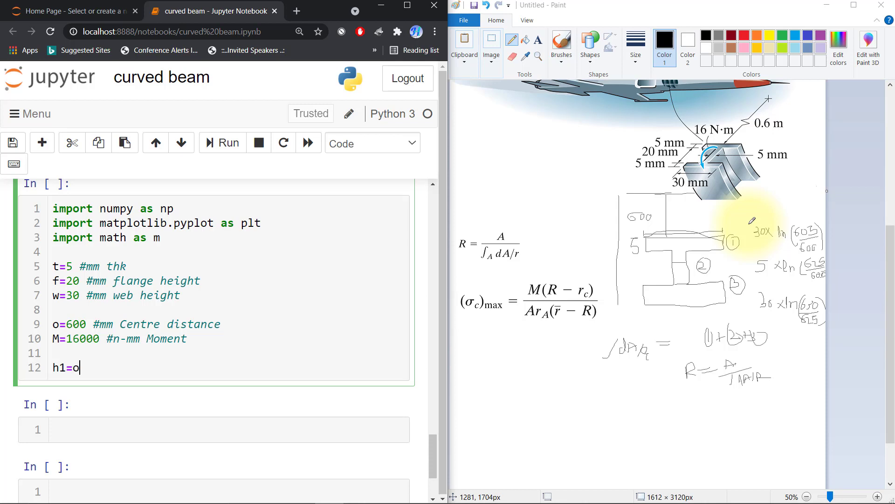
type("+t")
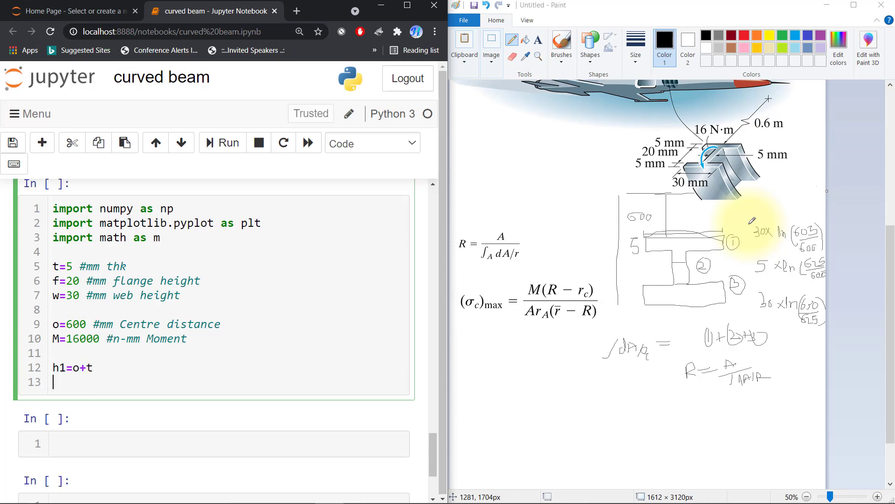
type("h2=")
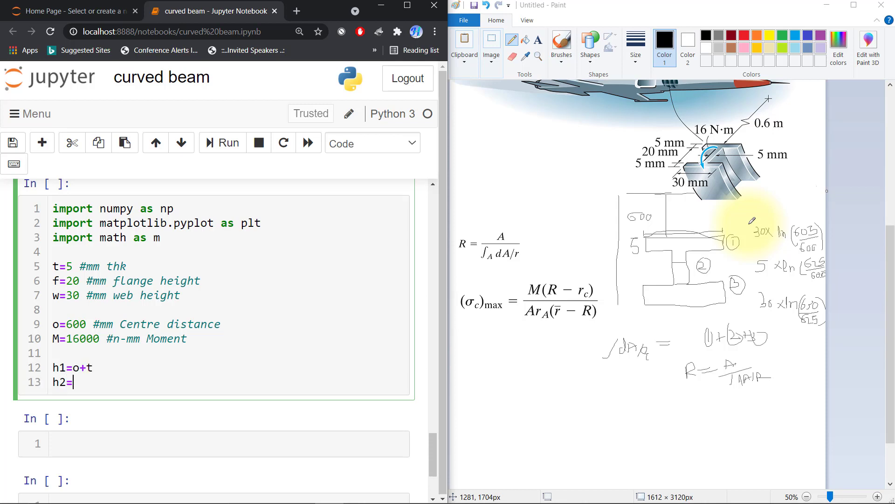
type("h1")
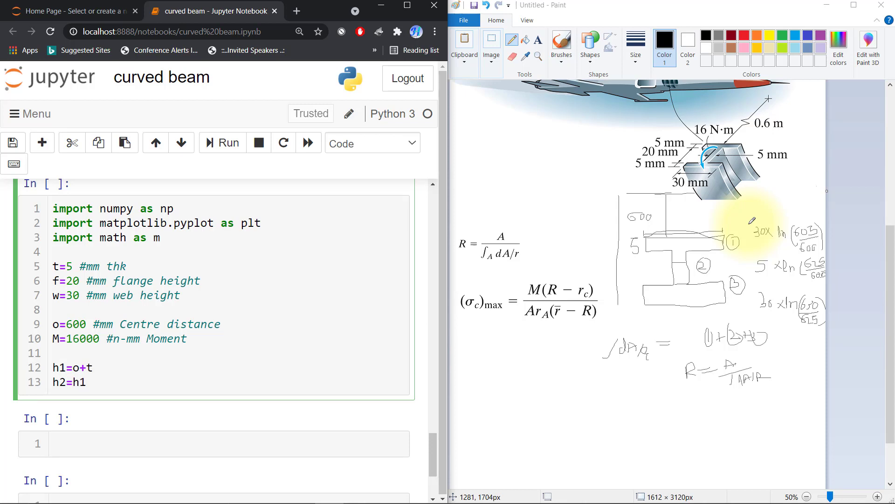
type("+")
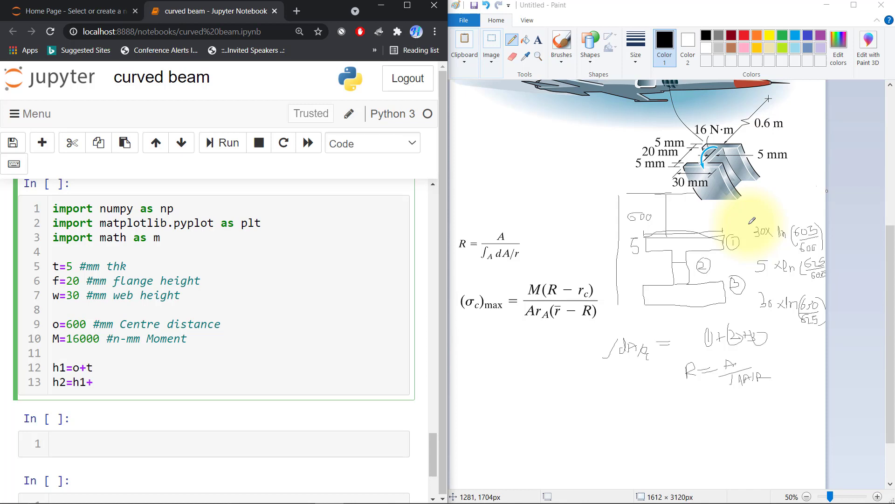
type("f")
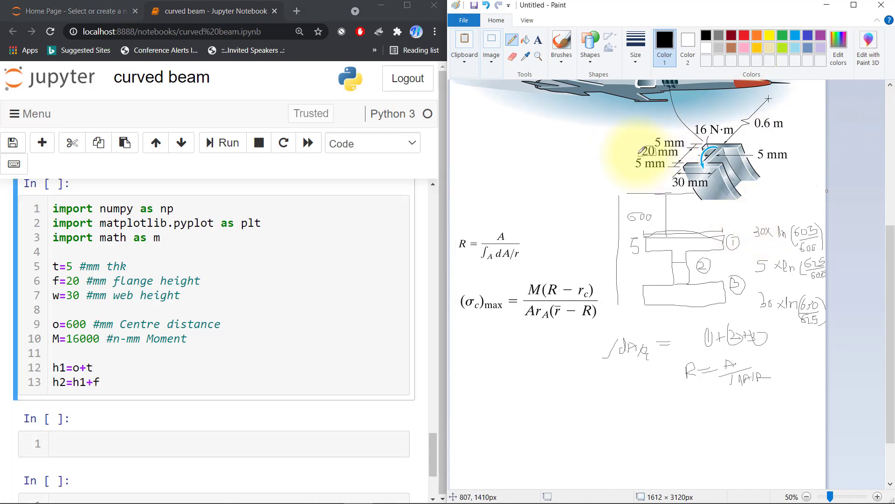
left_click(173, 367)
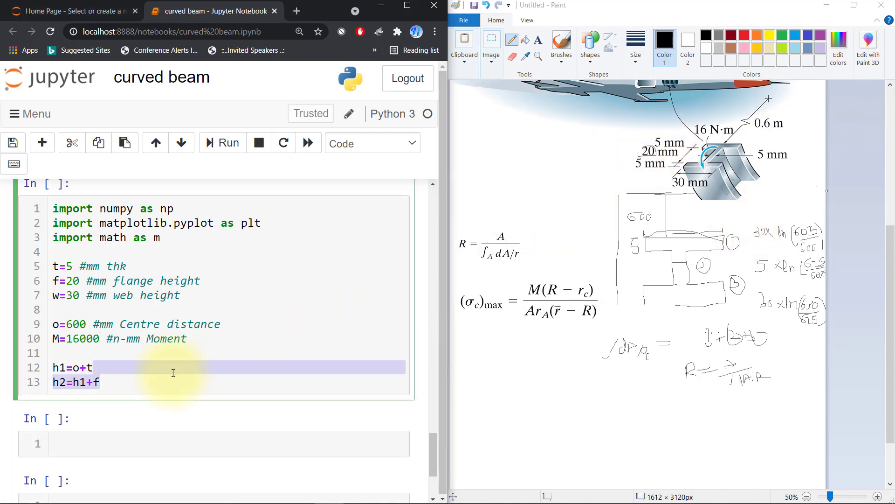
type("h")
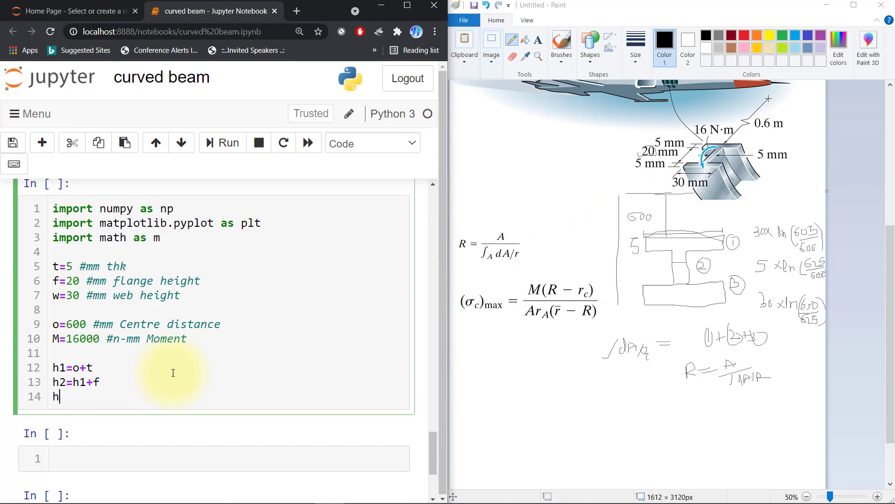
type("3=")
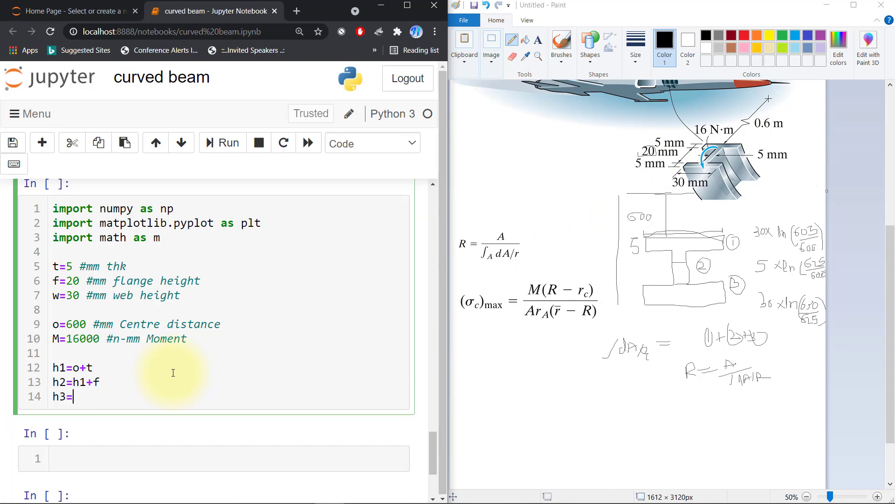
type("h2+")
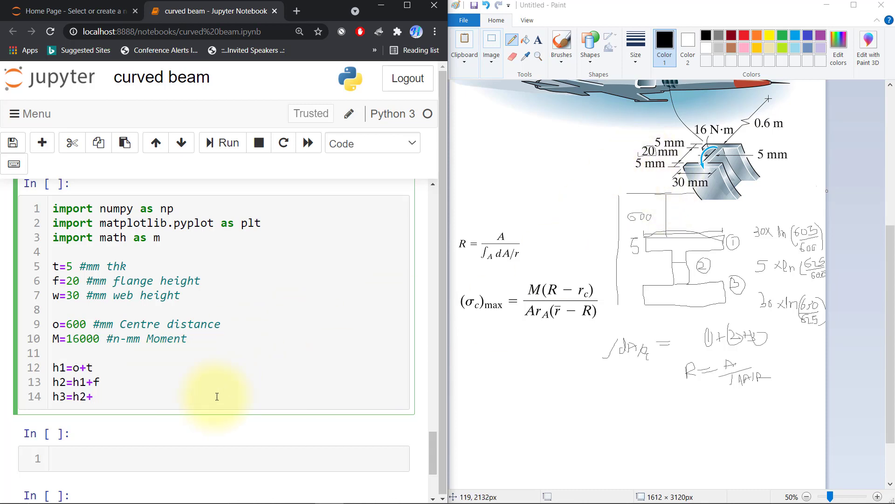
type("t")
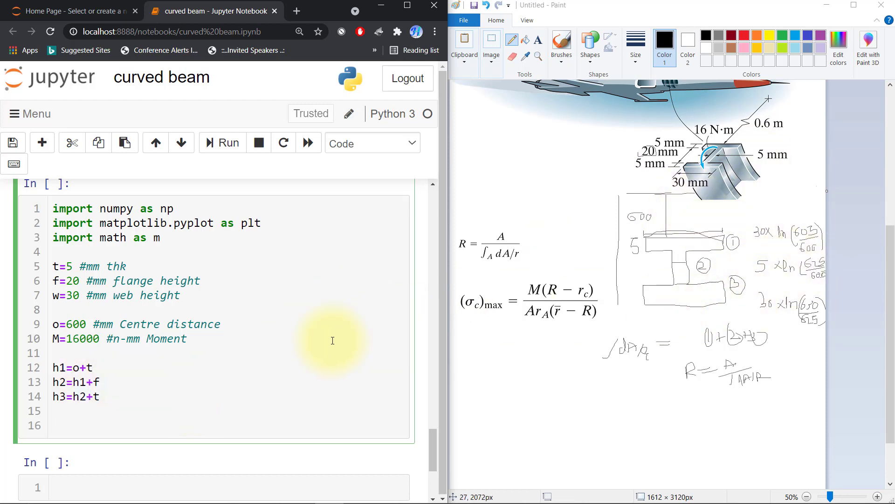
mouse_move(805, 305)
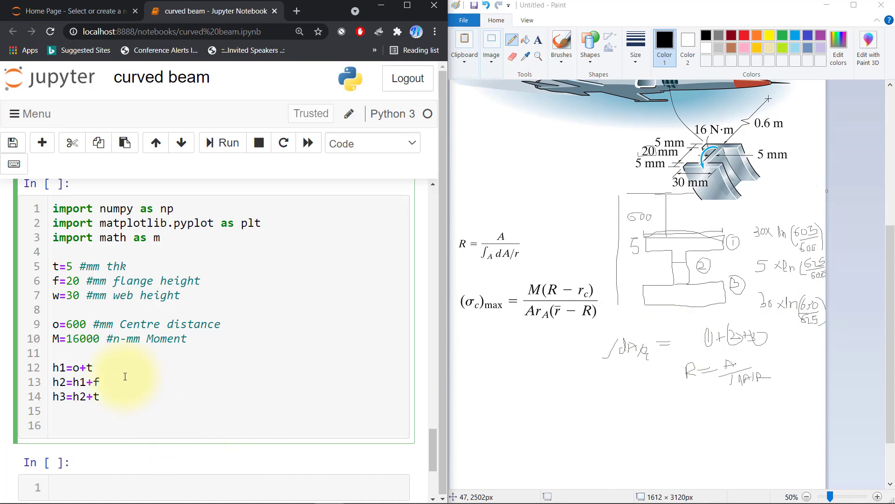
- Replace the half-typed dAr line with r1=w*(m.log(h1/o))
left_click(53, 425)
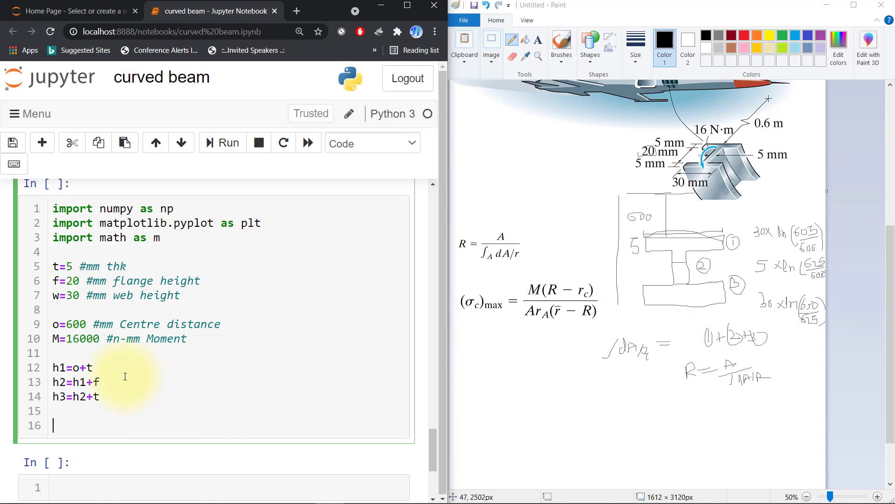
type("d")
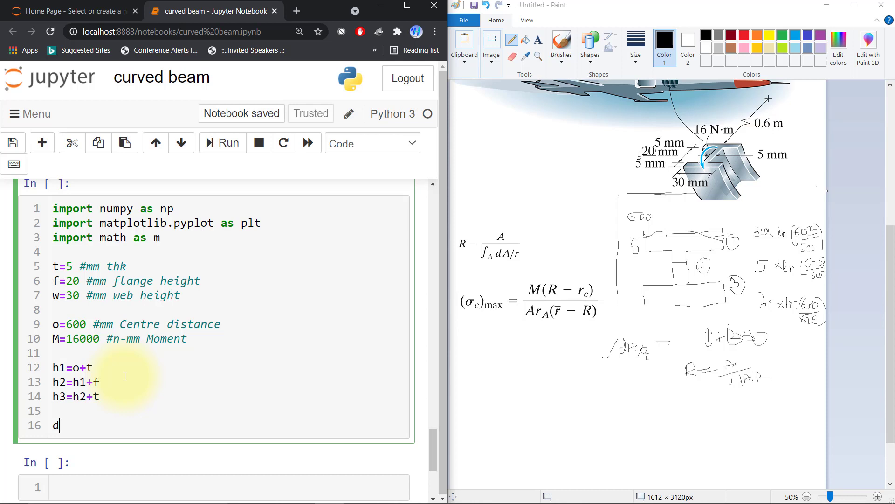
type("Ar=")
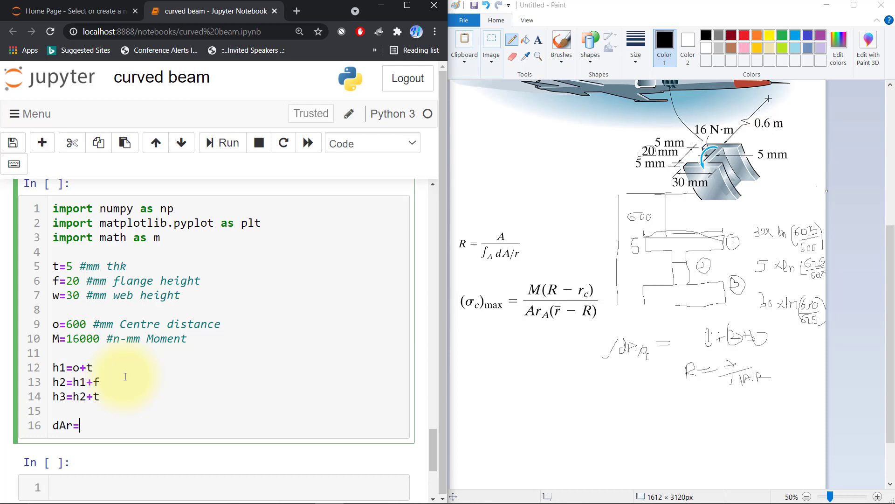
key("backspace")
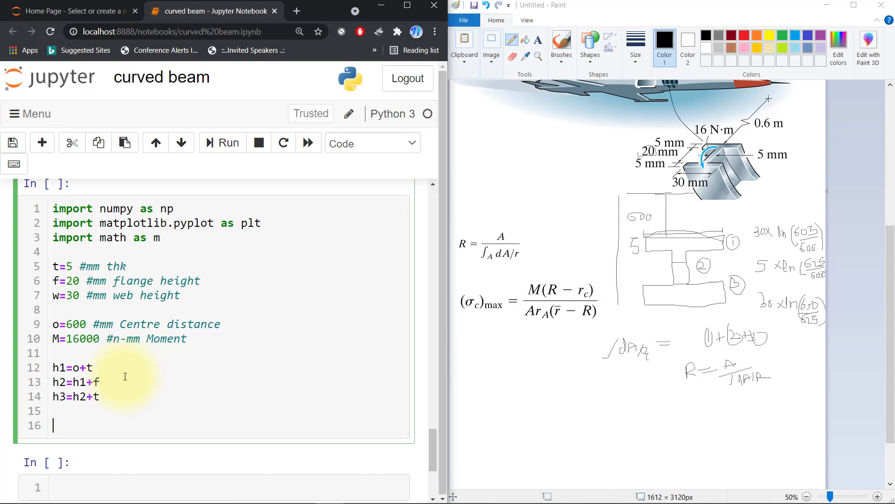
type("r1=")
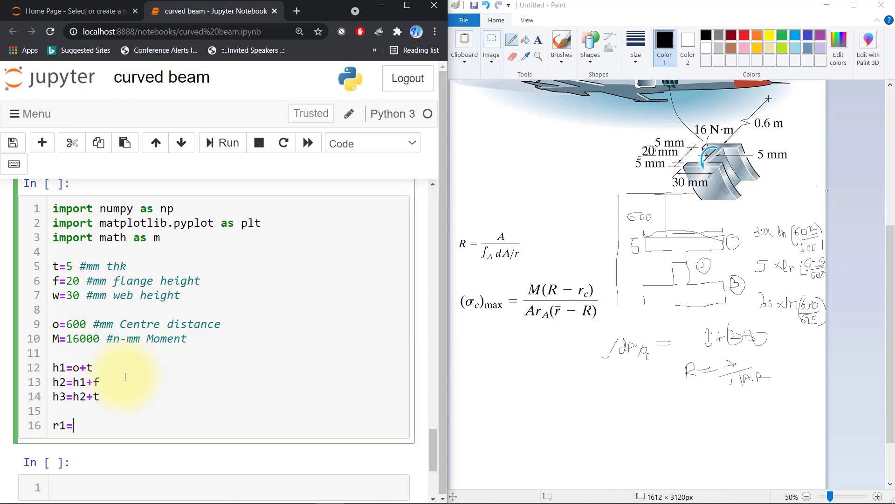
type("w*")
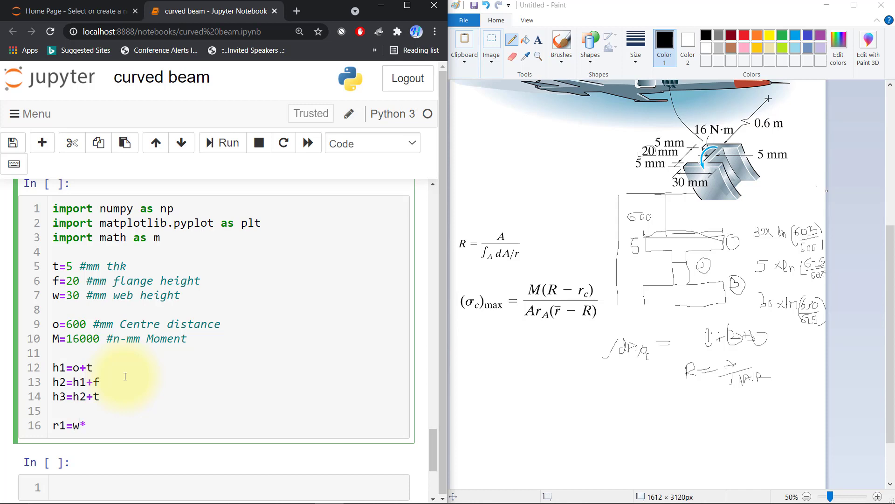
type("(")
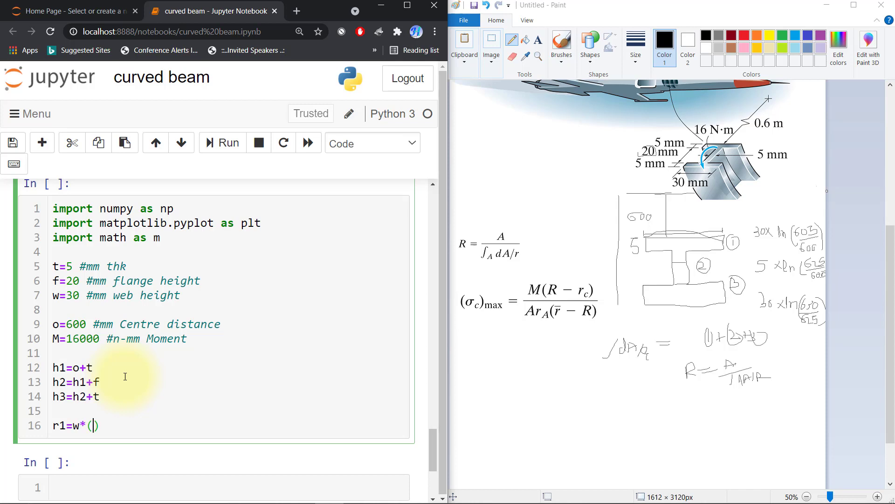
type("m.log(")
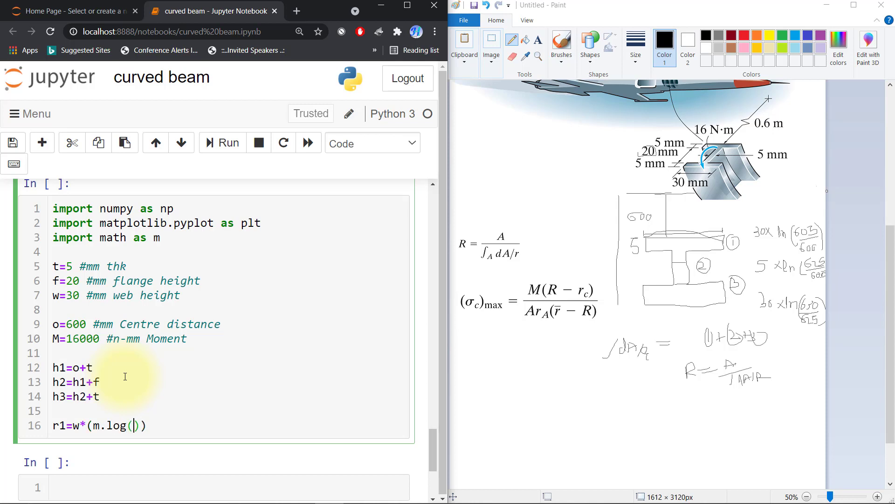
type("h1/")
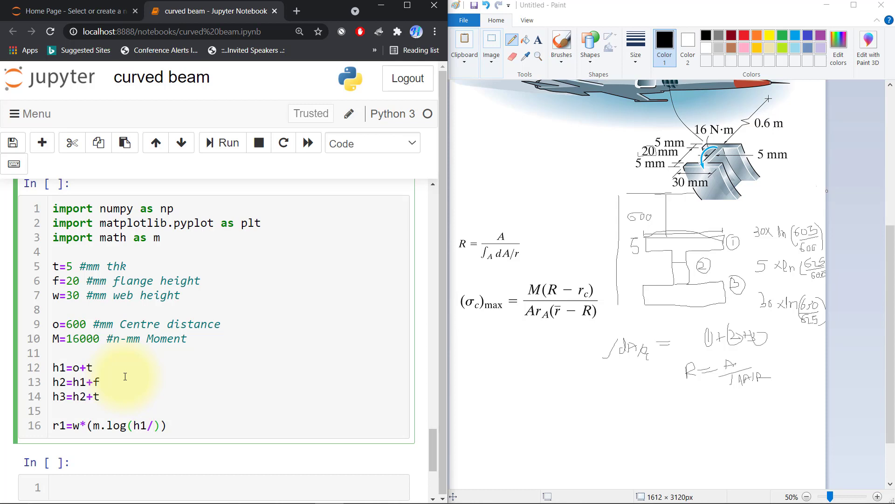
type("o")
type("r")
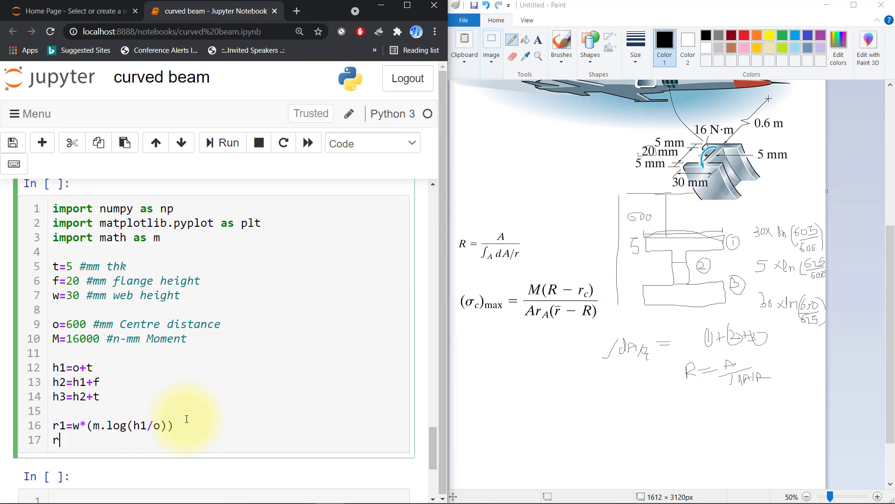
- Add r2=t*(m.log(h2/h1)) and r3=w*(m.log(h3/h2)) with a blank line below
type("2=")
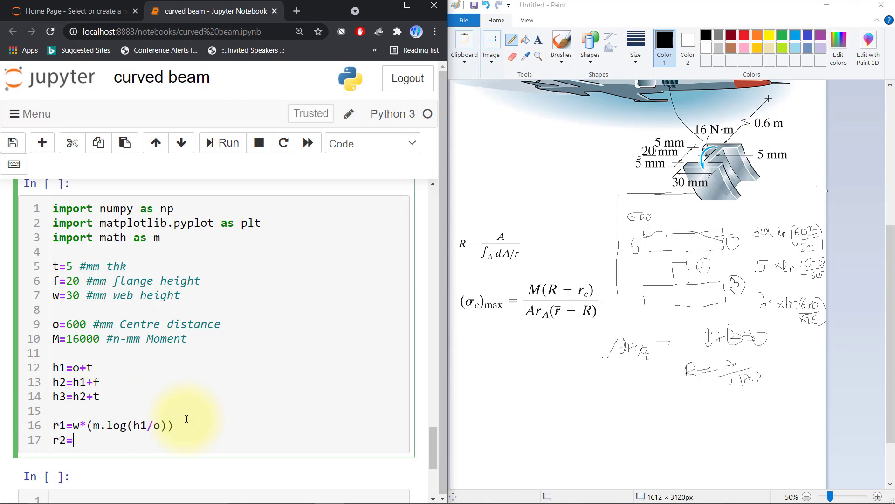
type("t*")
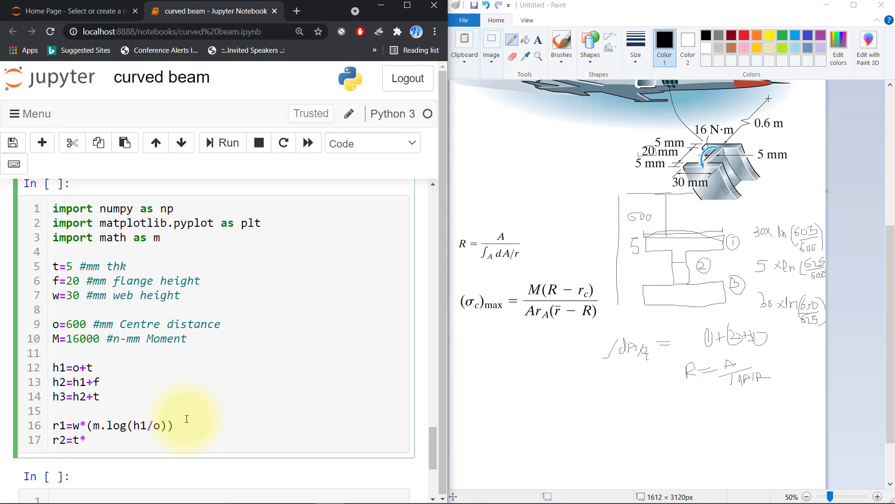
type("(m.lo")
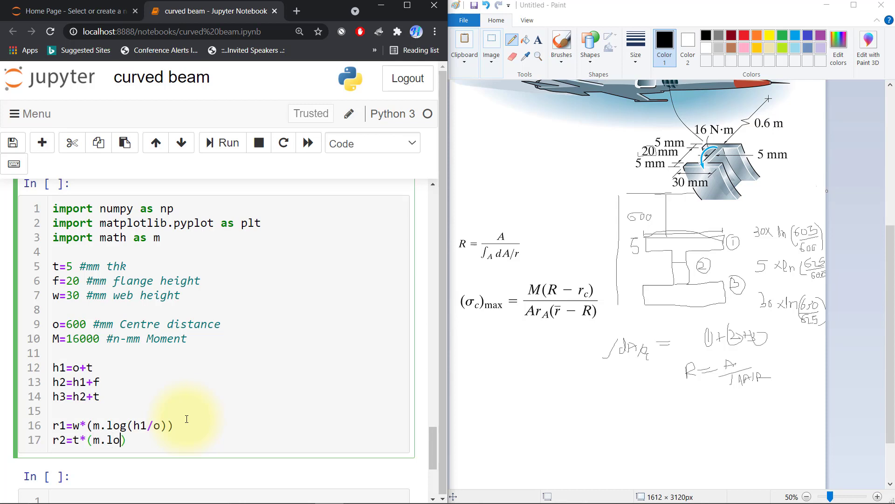
type("g()")
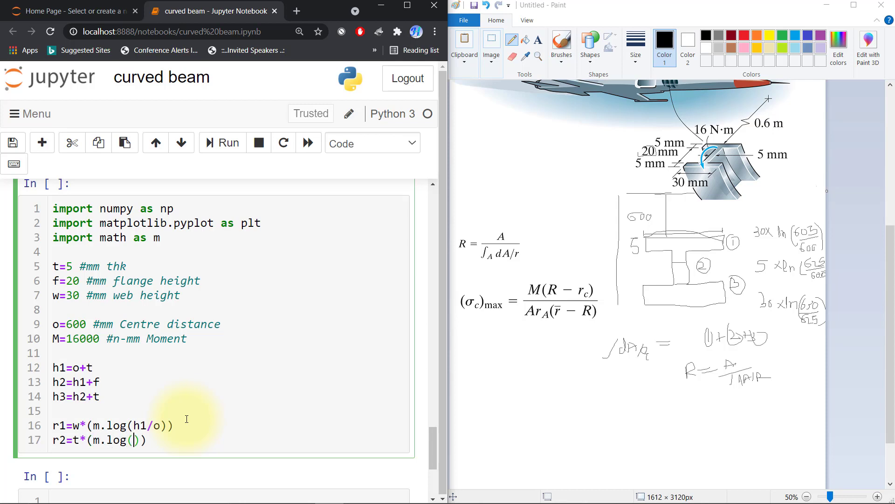
type("h2/h1")
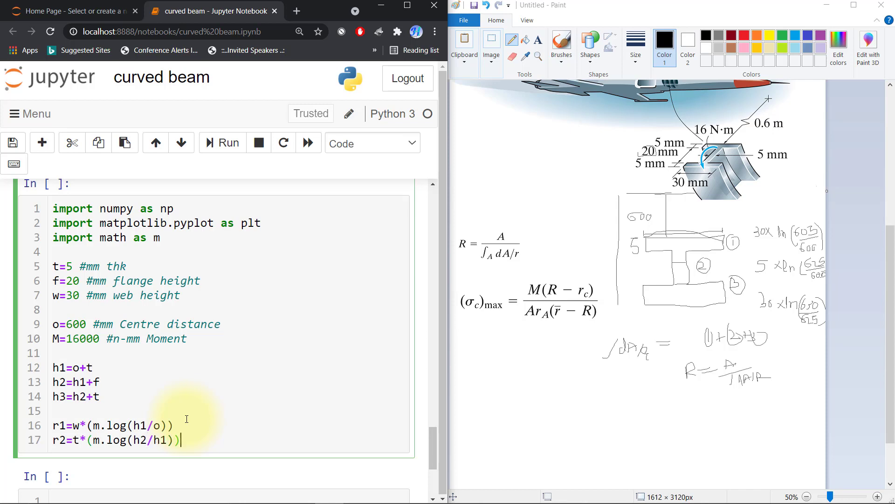
type("r3=")
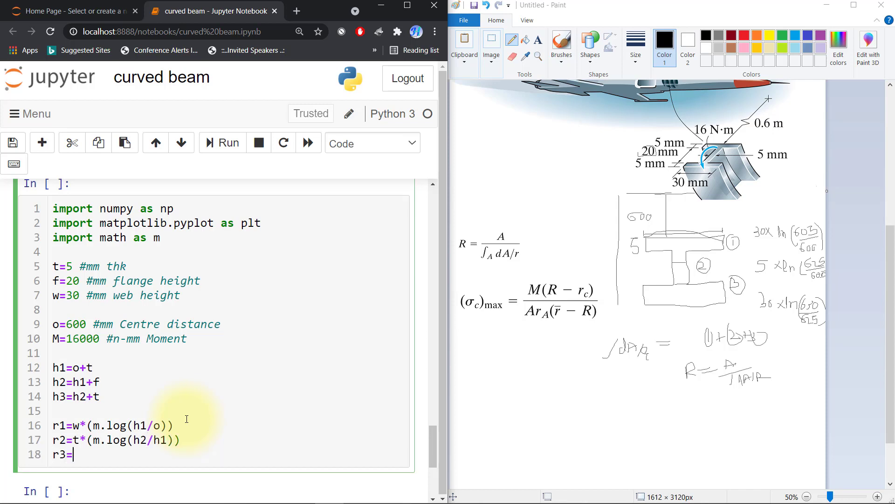
type("w*")
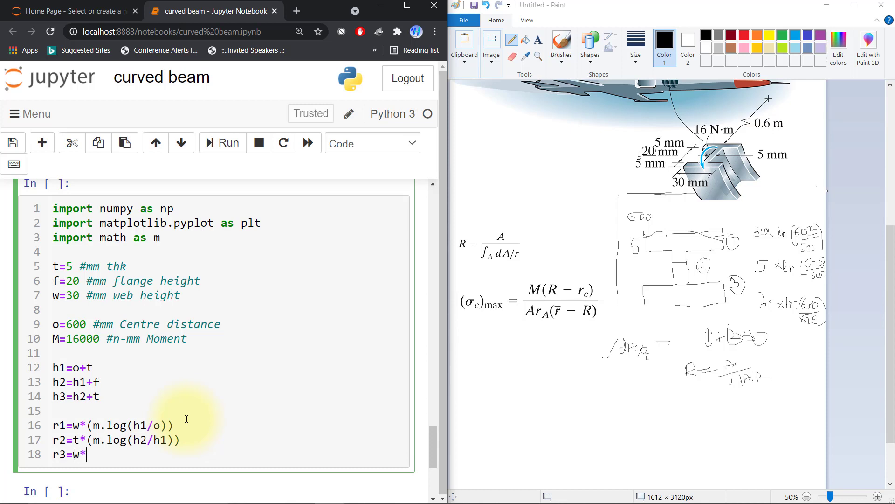
type("(m.)")
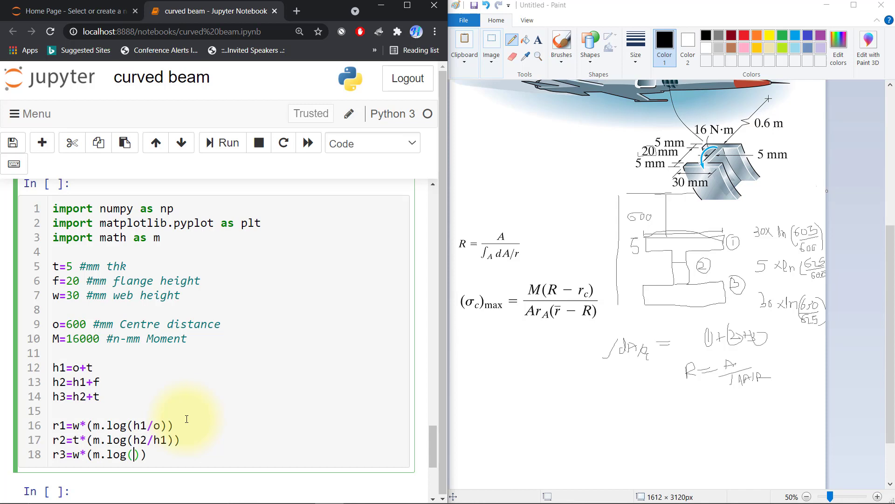
type("h3/")
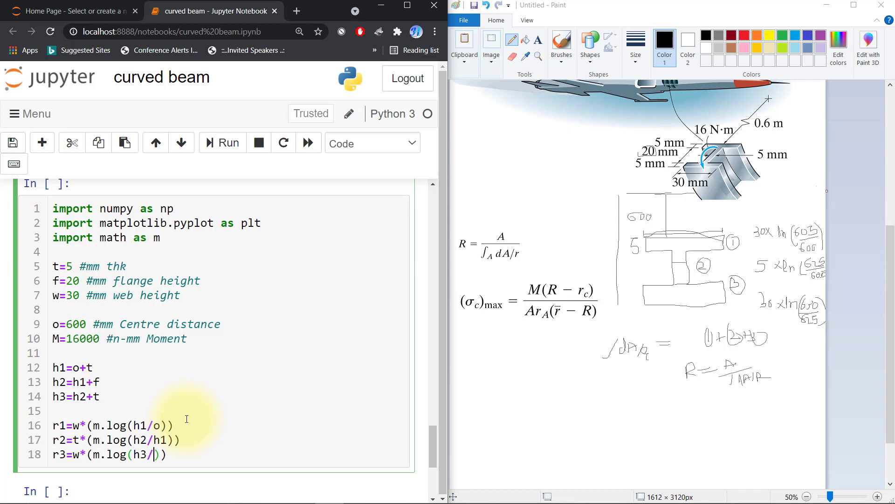
type("h2")
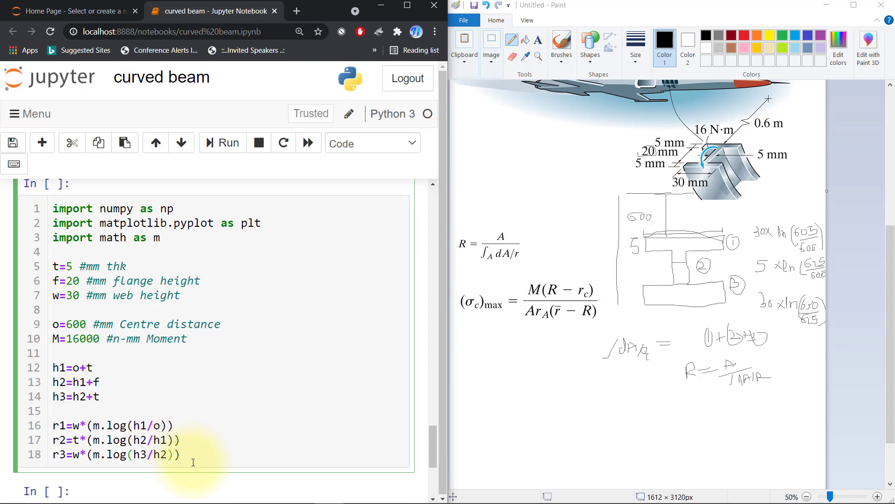
key("Enter")
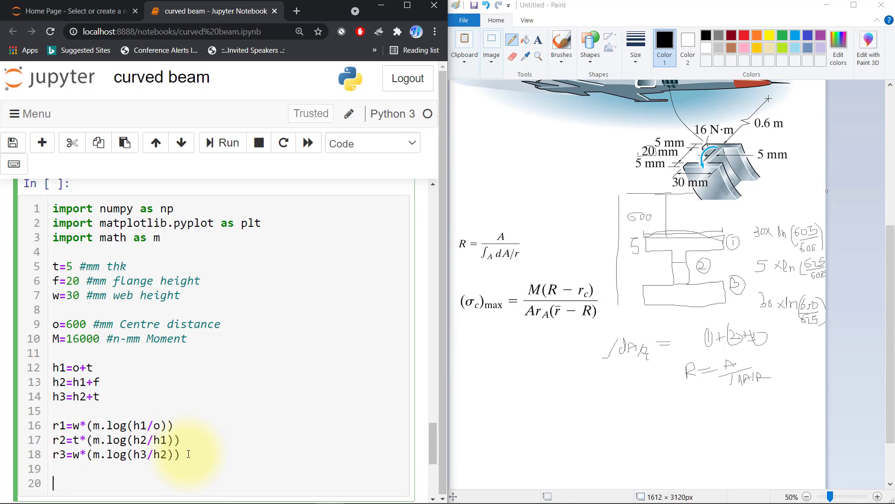
- Add dAr=r1+r2+r3 and A=(2*(t*w))+(f*t), then begin the R line
type("dAr=")
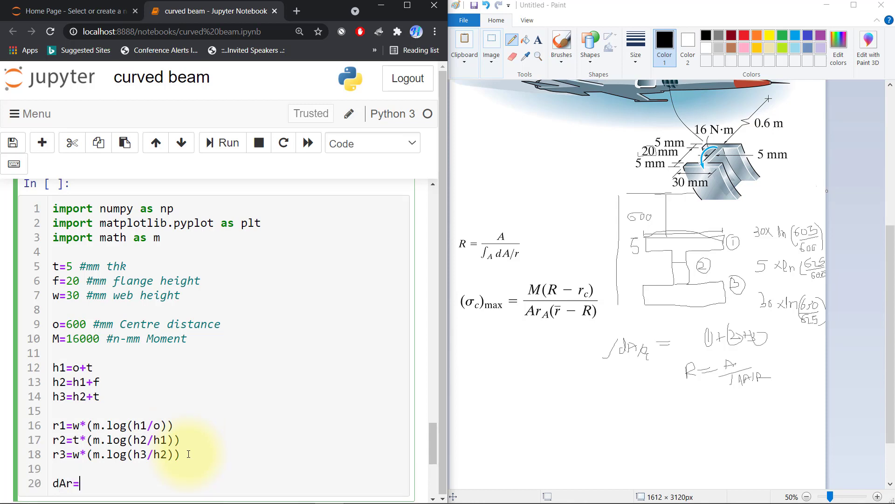
type("r1+r2+r3")
type("A=")
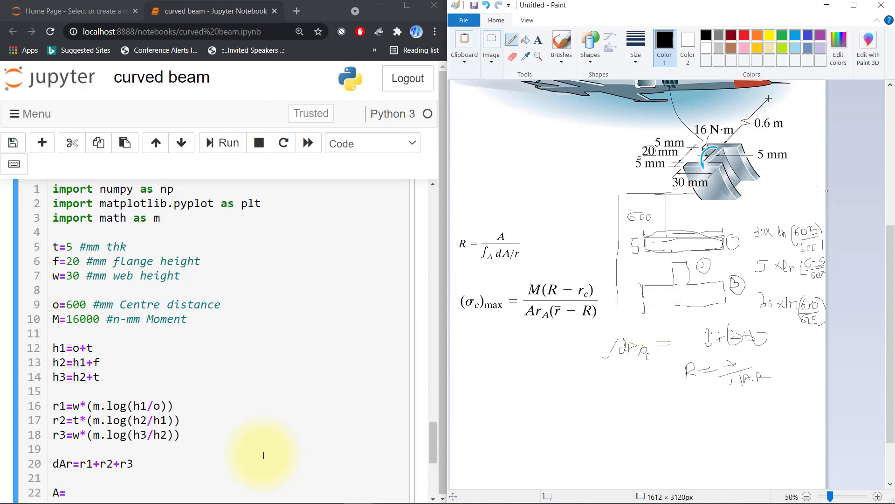
type("2")
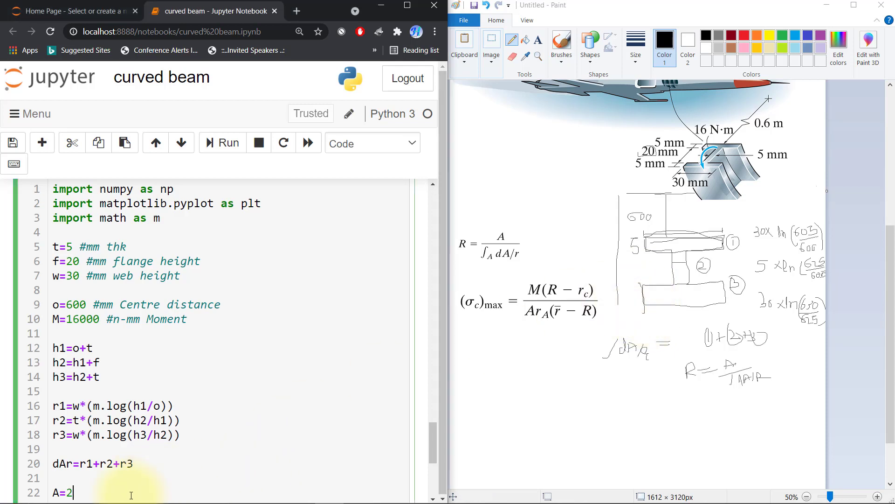
type("*()")
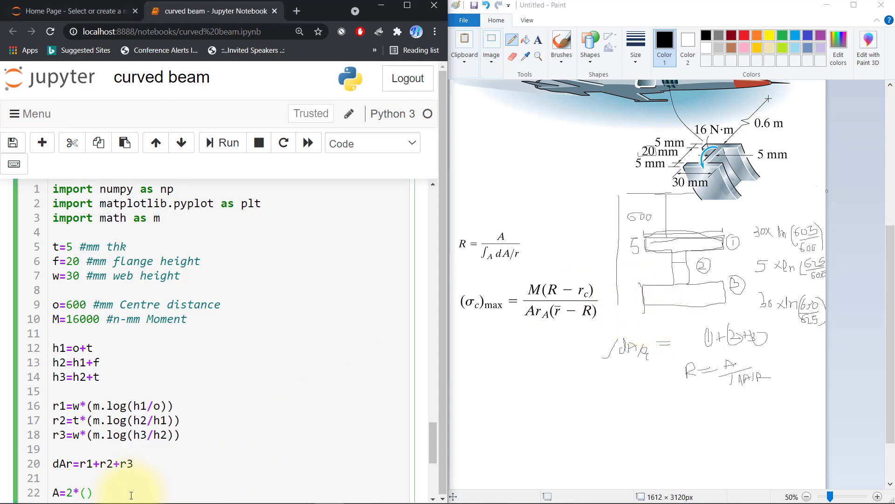
type("t*w")
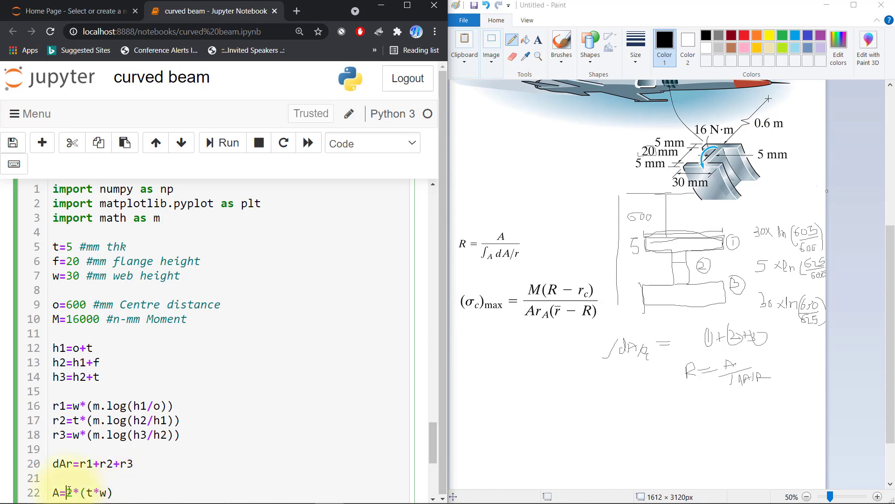
type("(2*(t*w))")
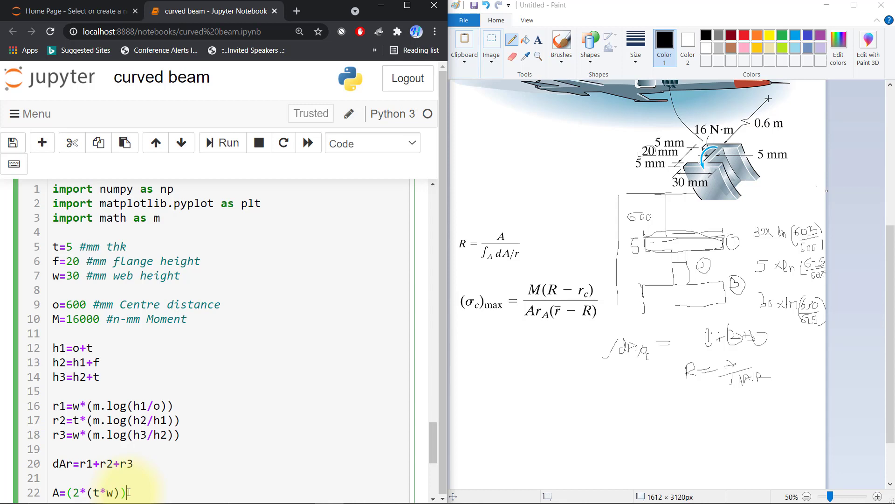
type("()")
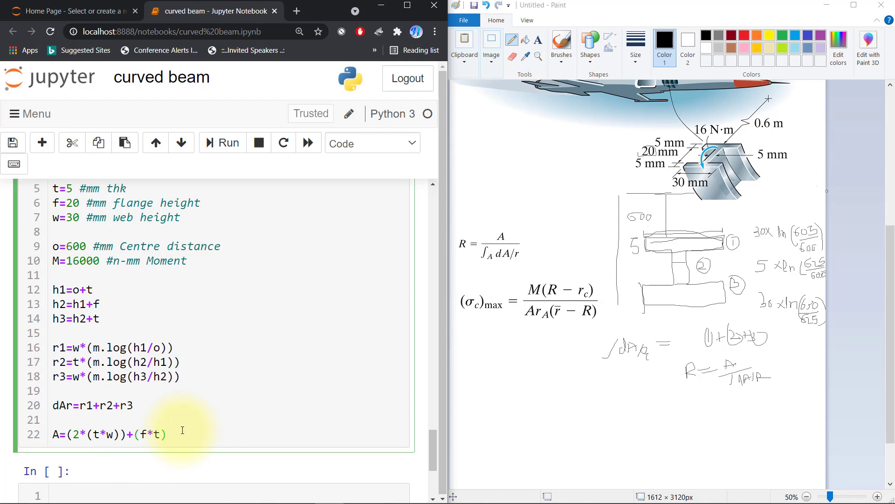
type("R=A")
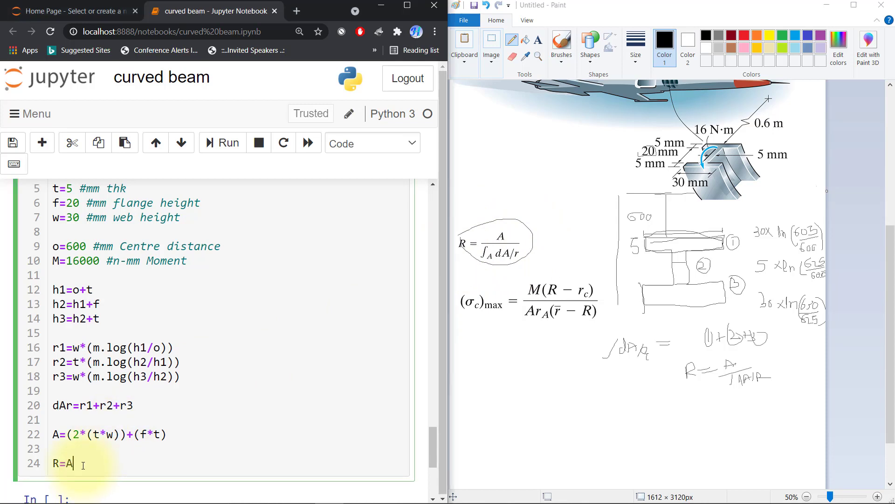
- Complete R=(A/dAr) and start Qc=(M*(R-rc))
type("/")
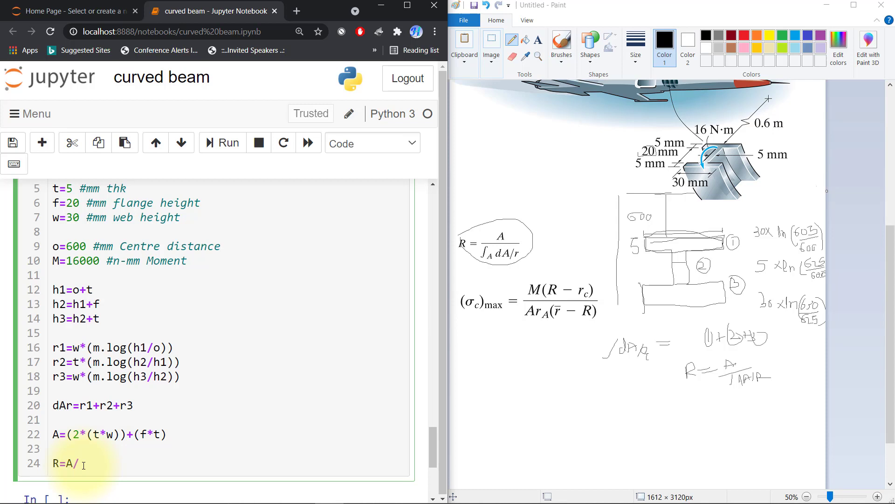
type("dAr")
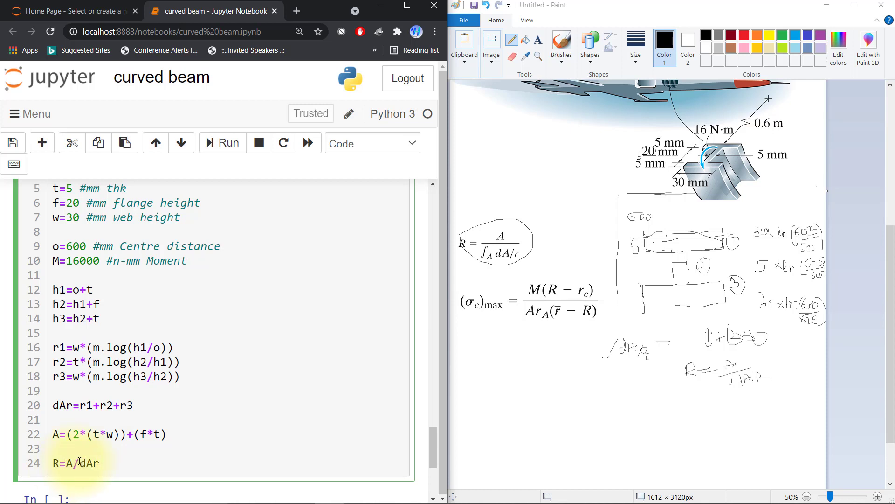
type(")")
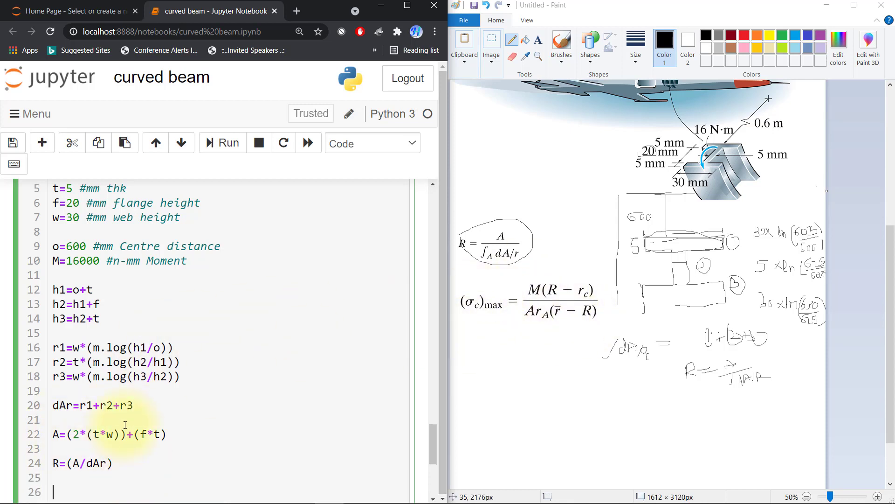
type("Qc")
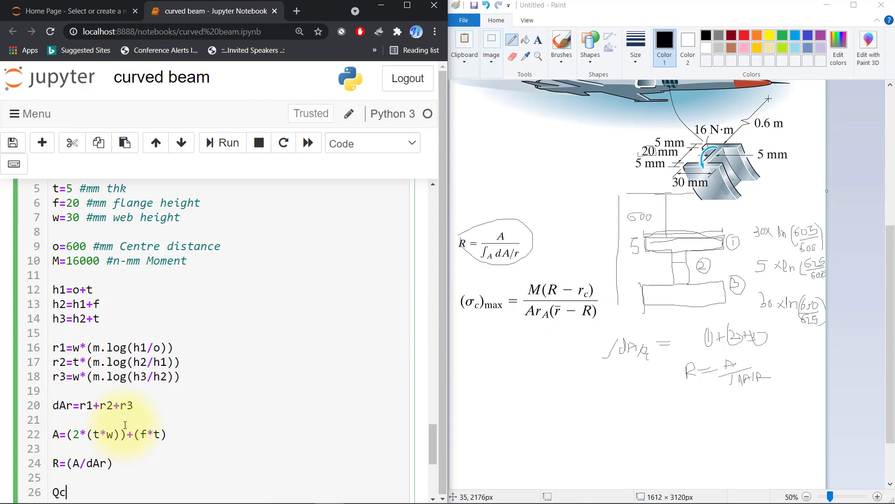
type("=")
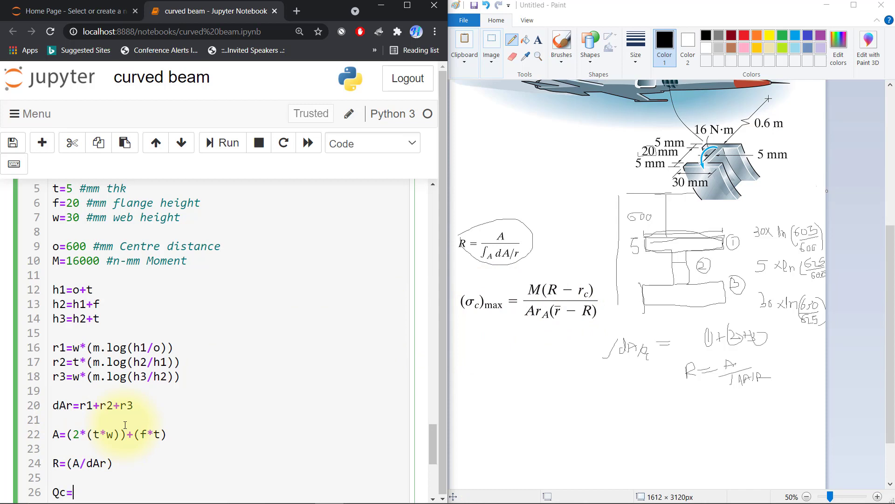
type("(M)")
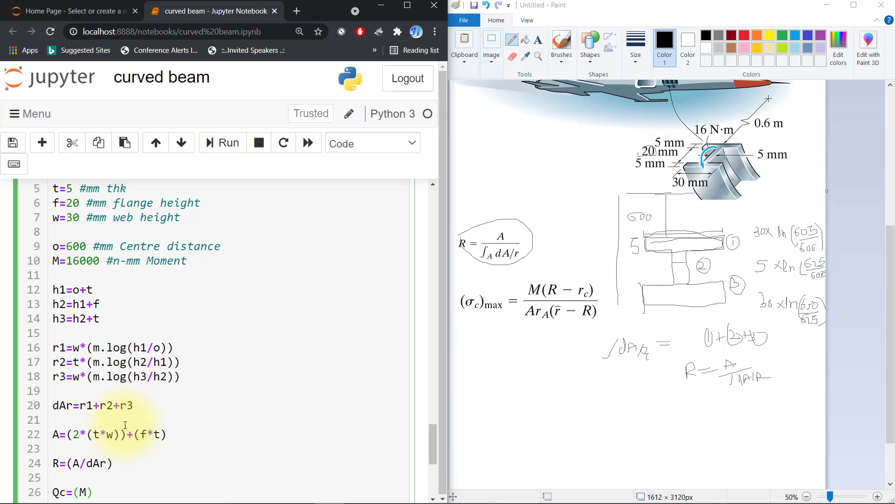
type("*")
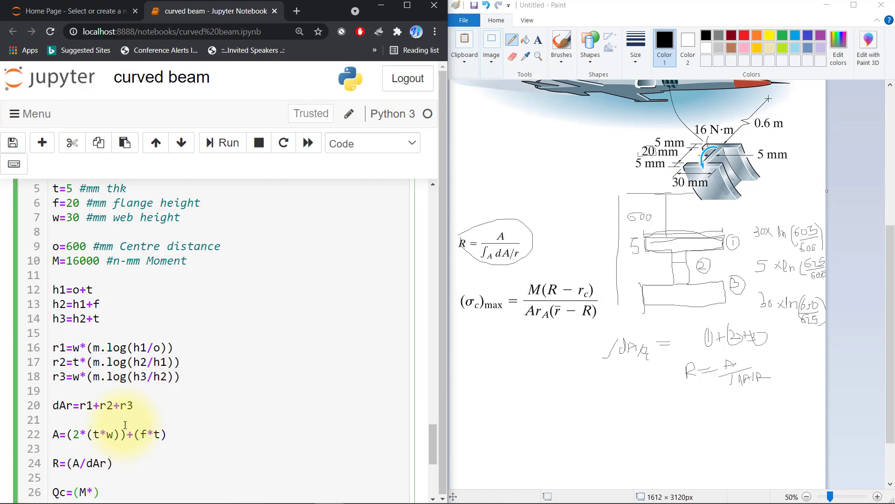
type("(R-)")
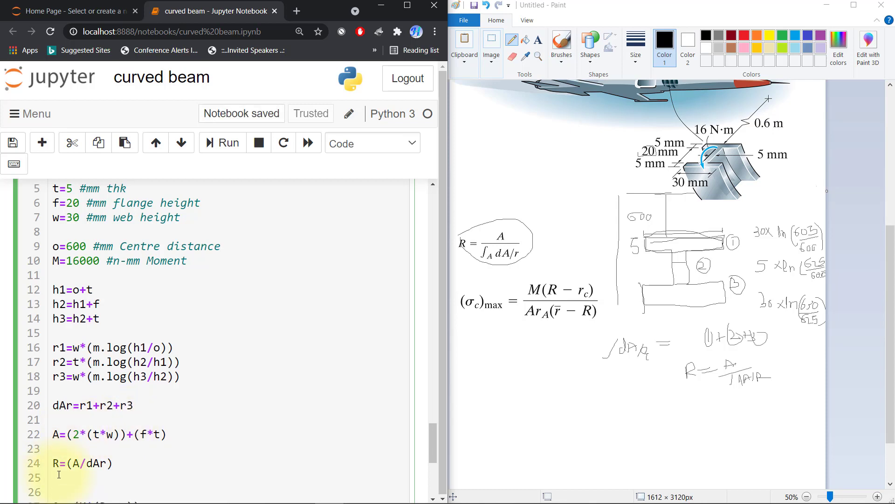
- Add rc=np.linspace(o,o+t+f+t,30) on the line above Qc
type("R")
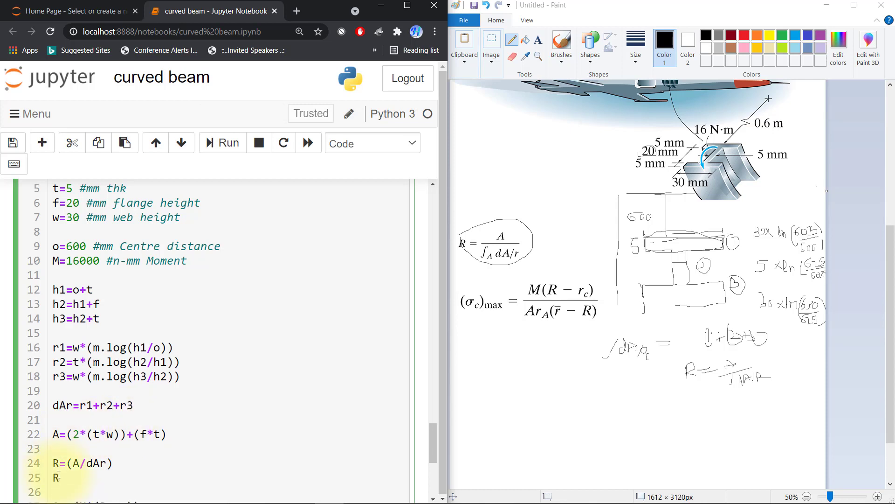
type("rc")
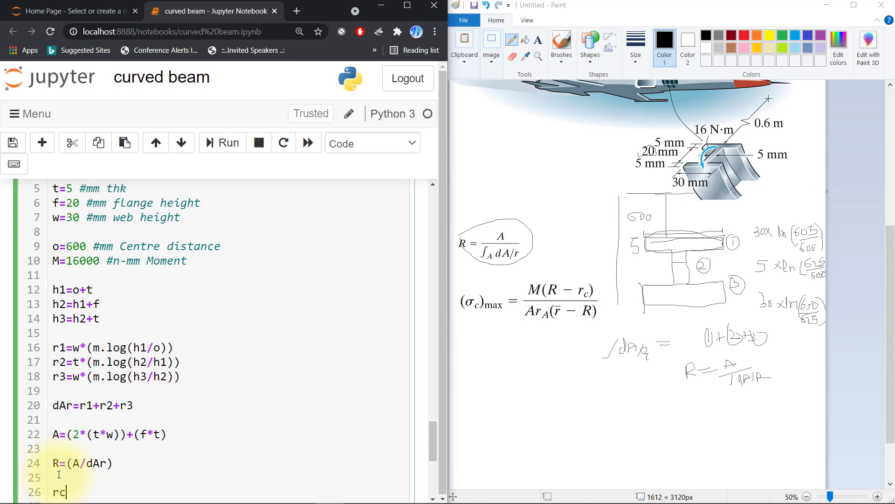
type("=")
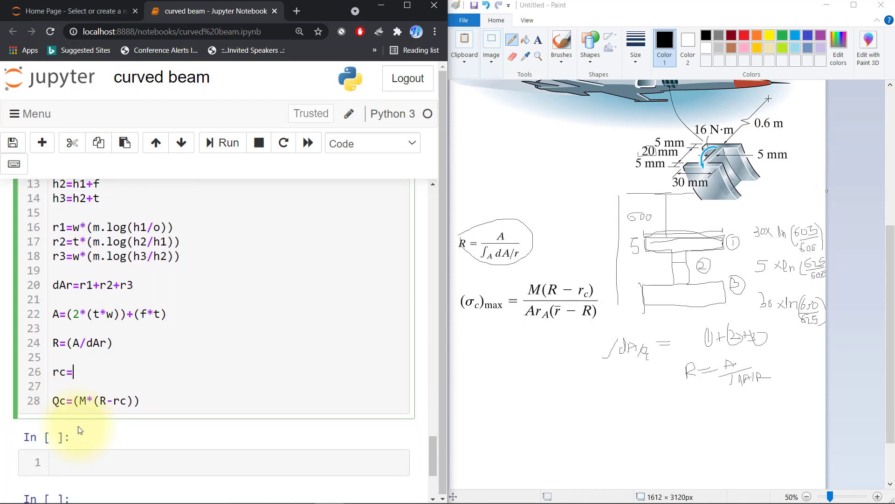
type("()")
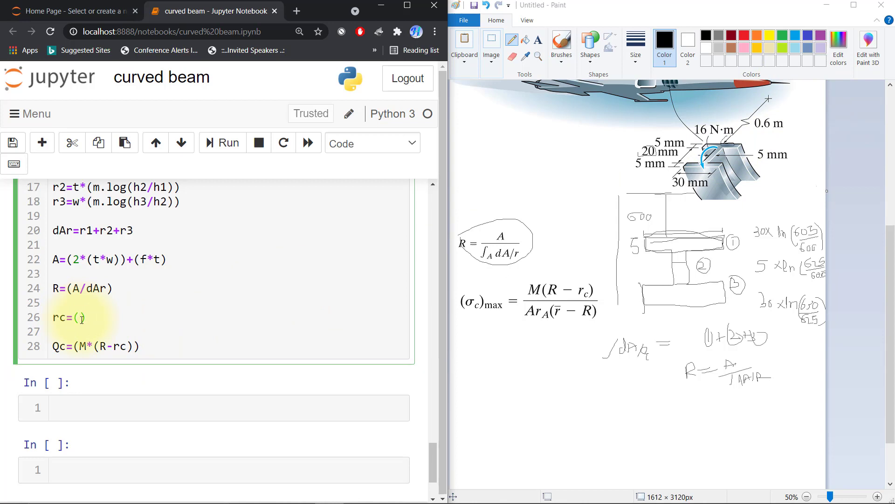
type("0,")
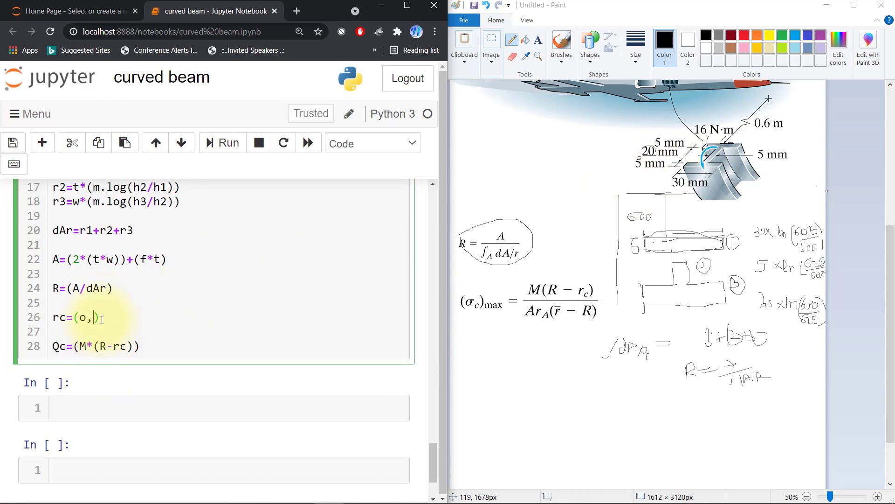
type("or")
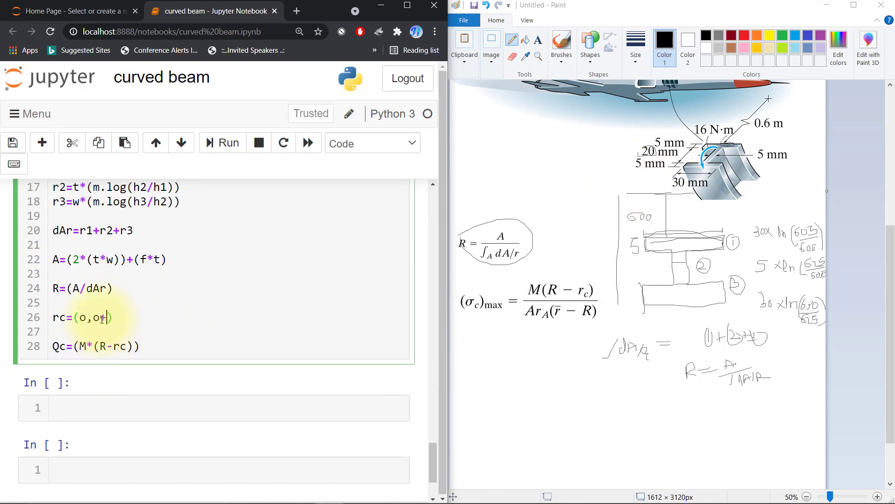
type("t+")
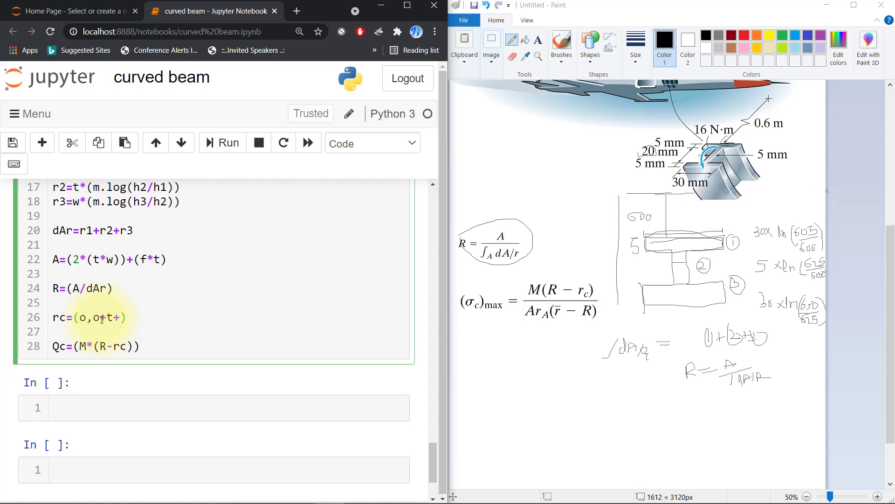
type("f+")
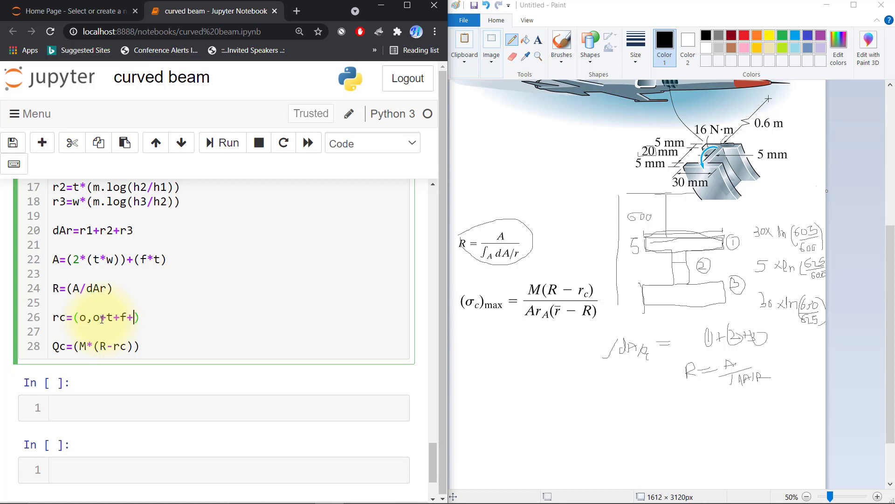
type("t")
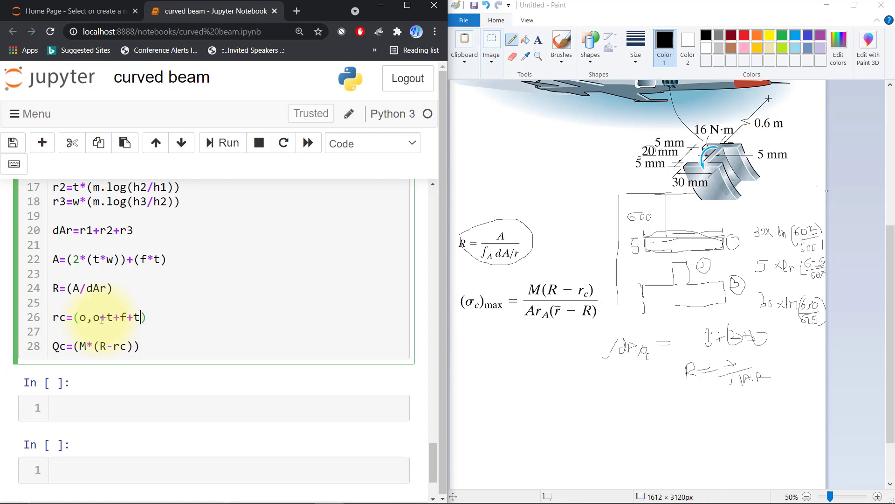
type(",")
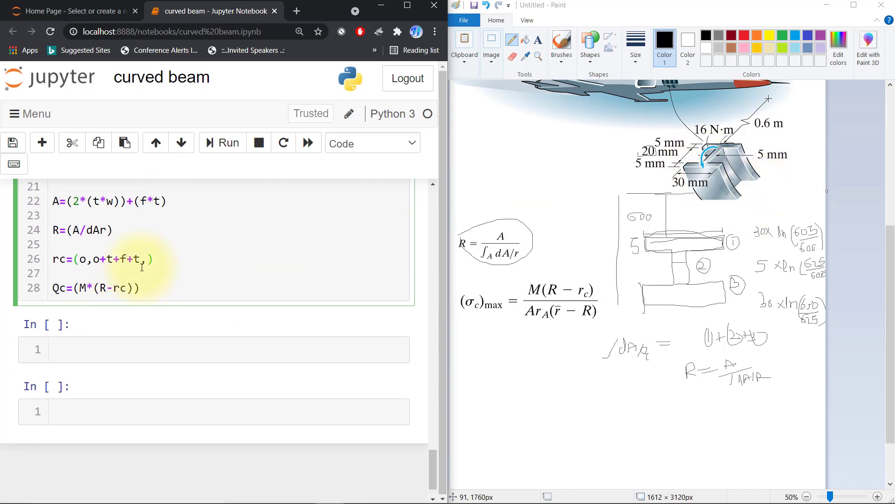
type("30")
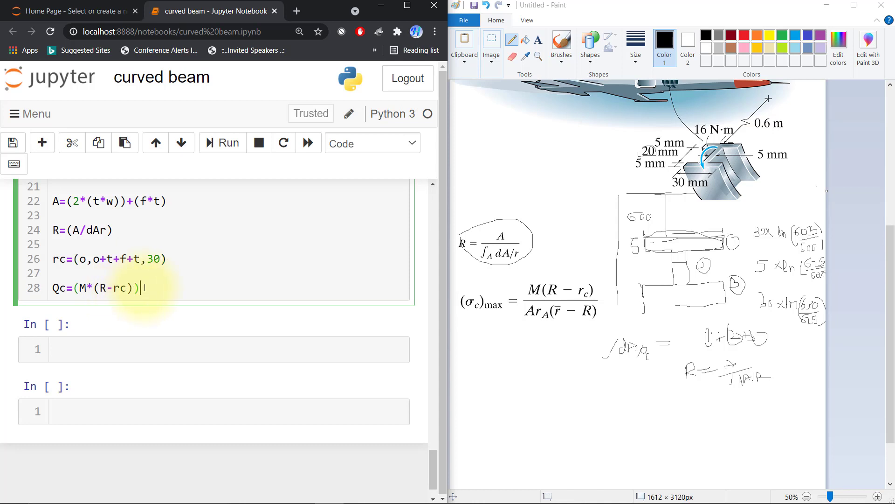
left_click(62, 246)
type("np.")
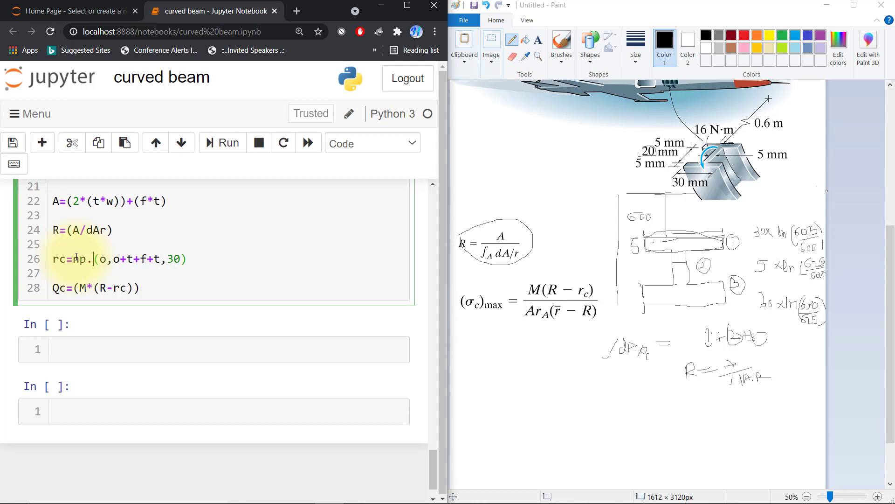
type("linspace")
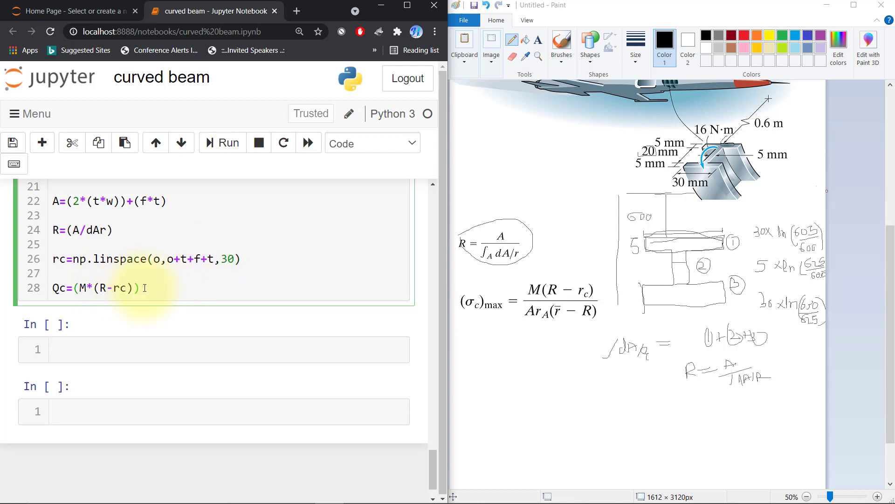
- Define r=o+((o+t+f+t)/2) and begin Qc's denominator A*rc*(r-R)
type("/()")
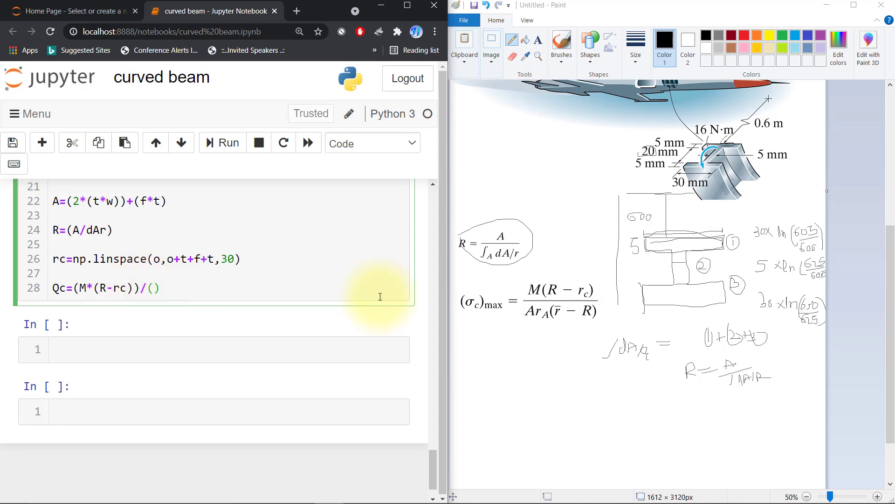
type("A*")
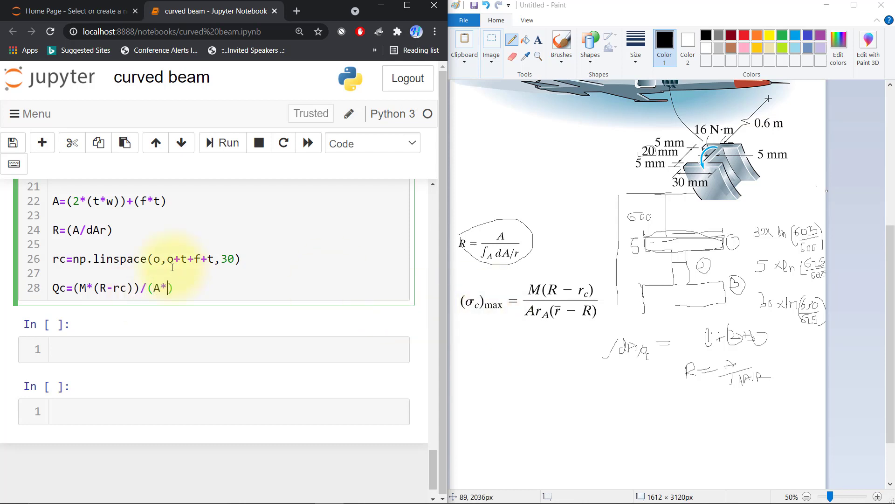
type("r")
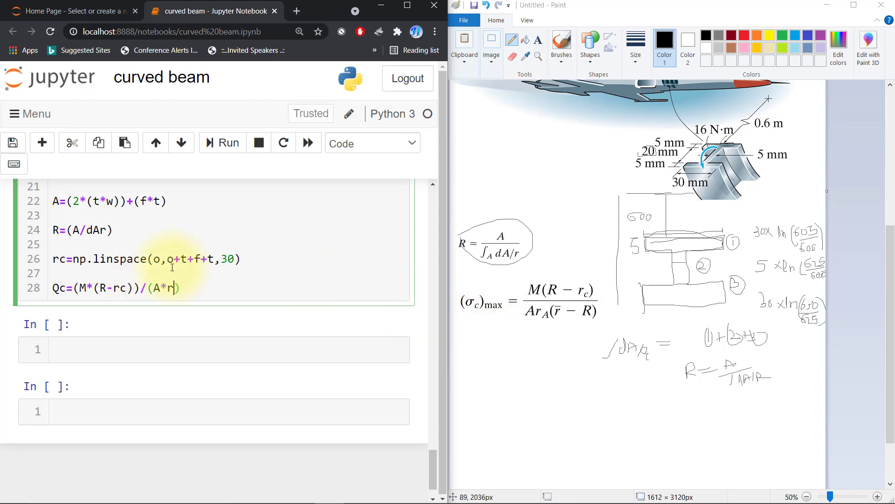
type("c*(")
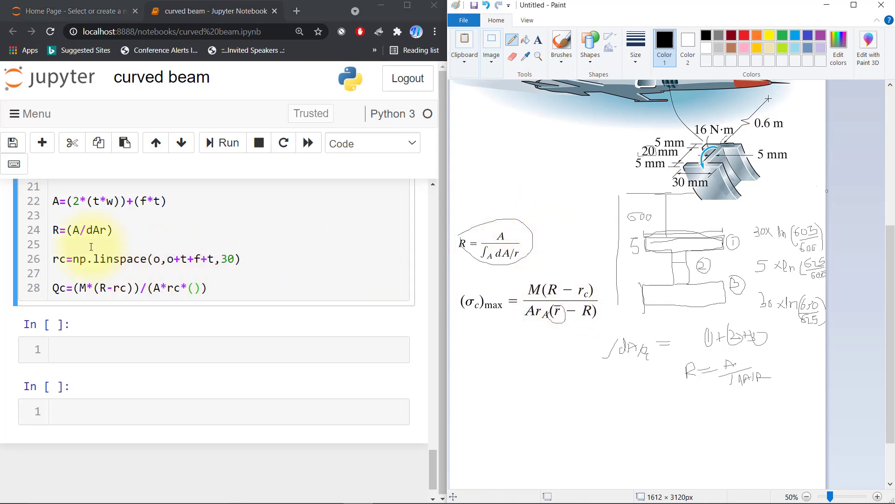
type("r")
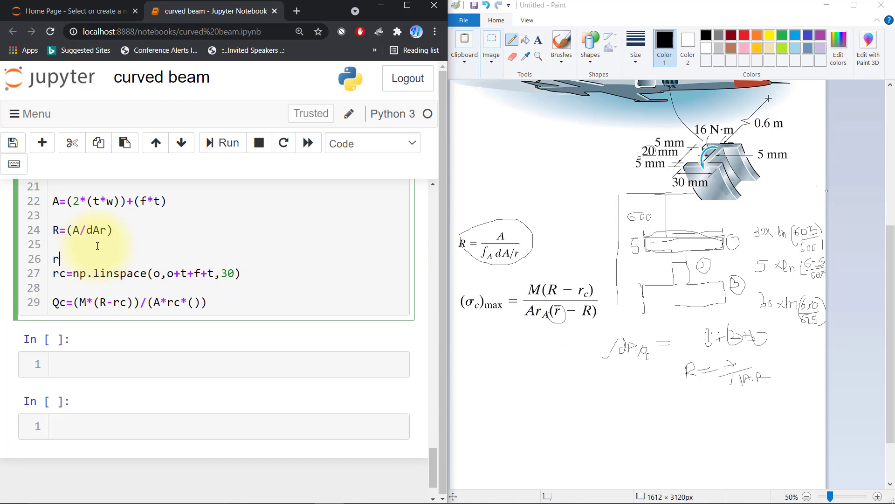
type("=0+")
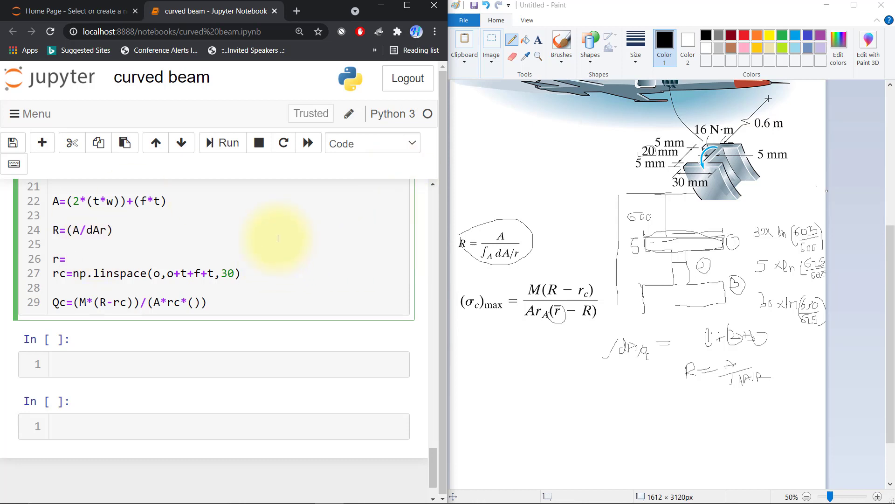
type("o+(")
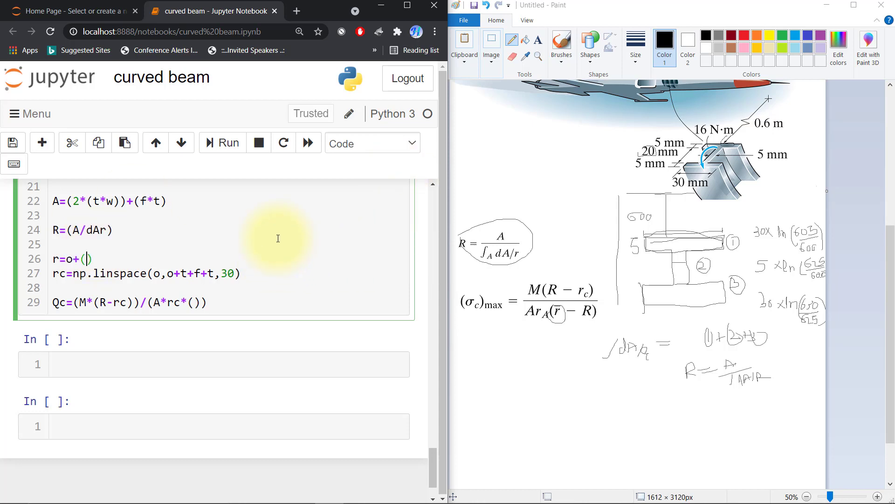
mouse_move(376, 203)
type("b+t+f+t")
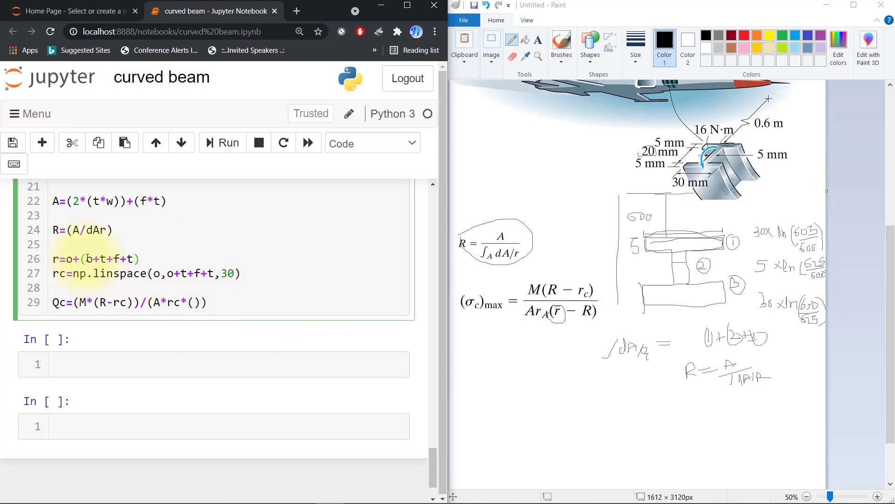
type("((o+t+f+t)/2")
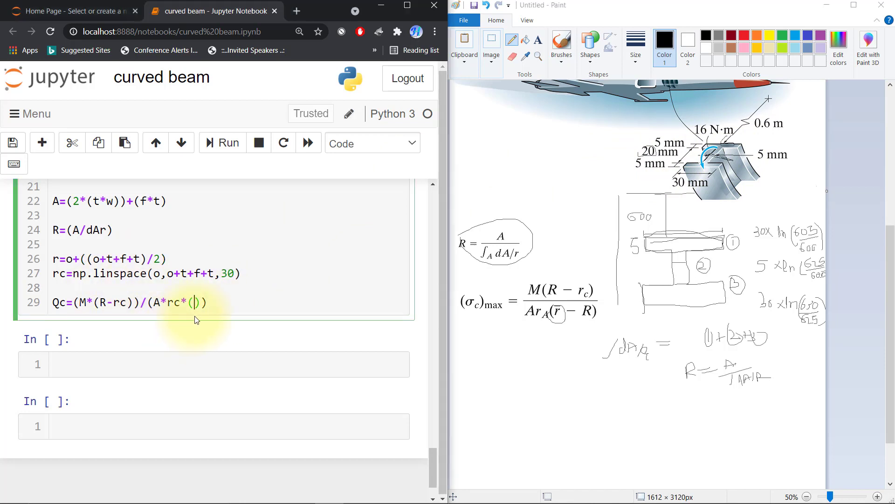
- Finish Qc=(M*(R-rc))/(A*rc*(r-R)) and add print(Qc)
type("r-R")
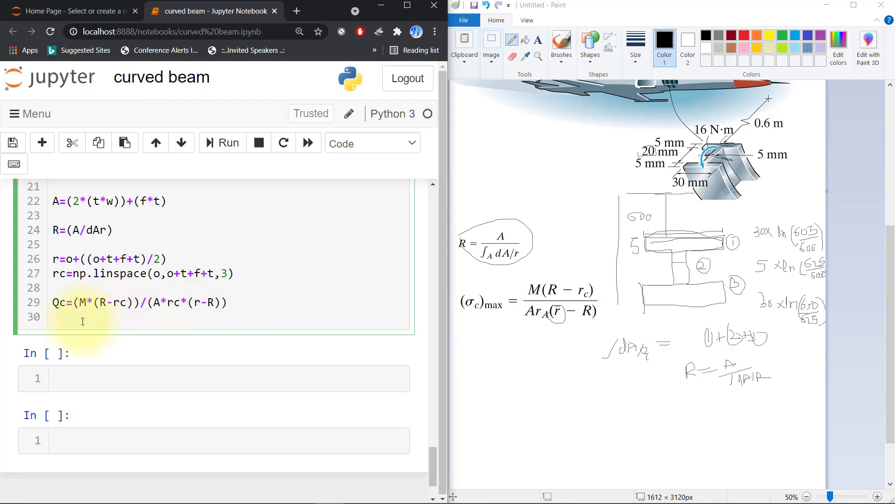
type("print")
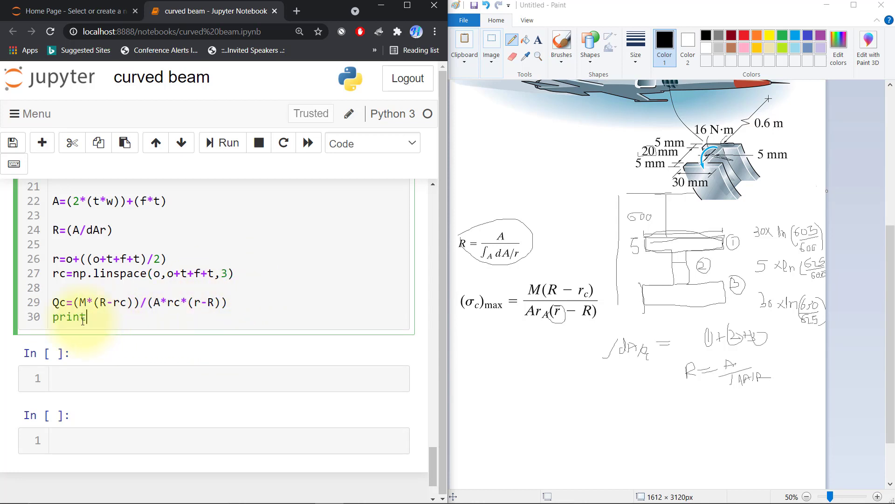
type("()")
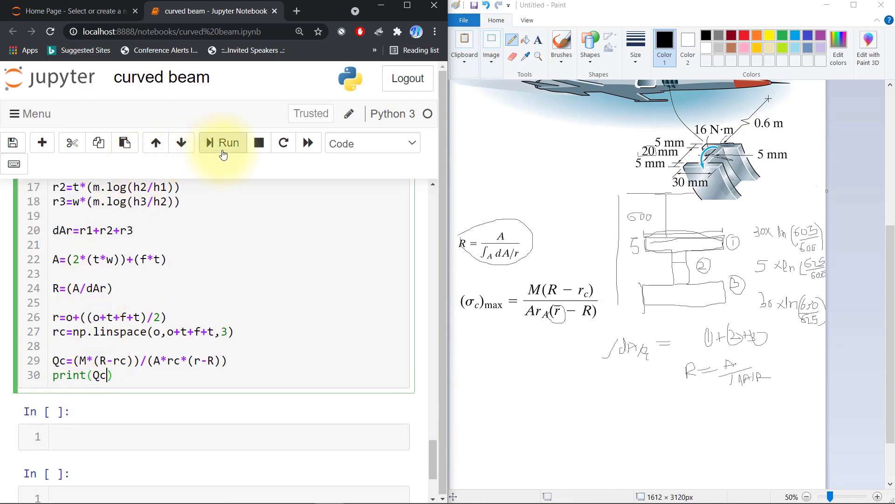
- Print the three Qc values, then swap the print for plt.plot(Qc,rc) and draw the chart
left_click(222, 143)
type("plyt")
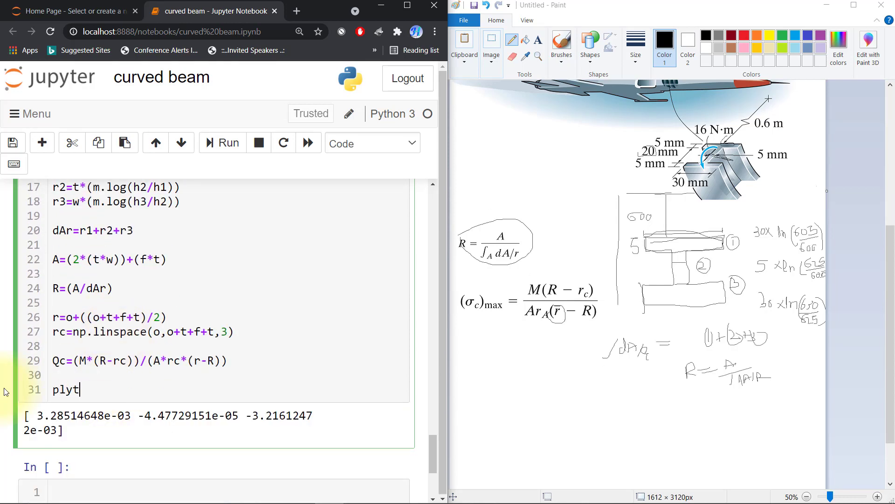
type(".pl")
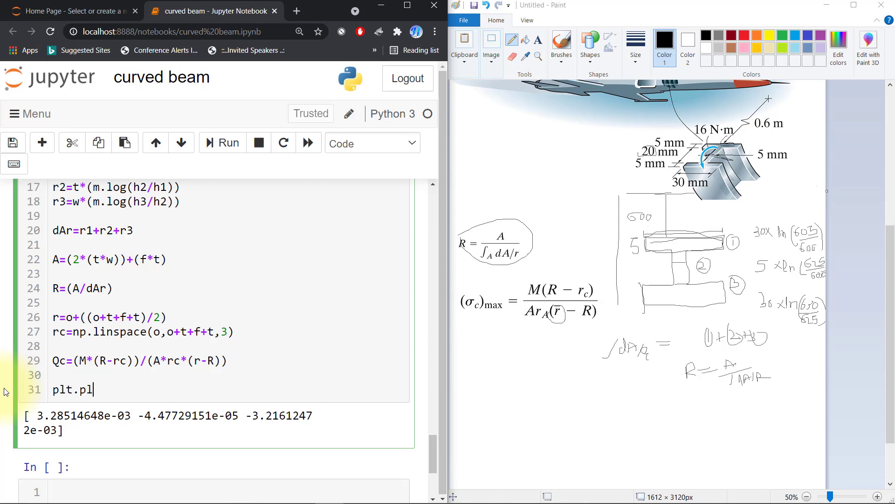
type("ot()")
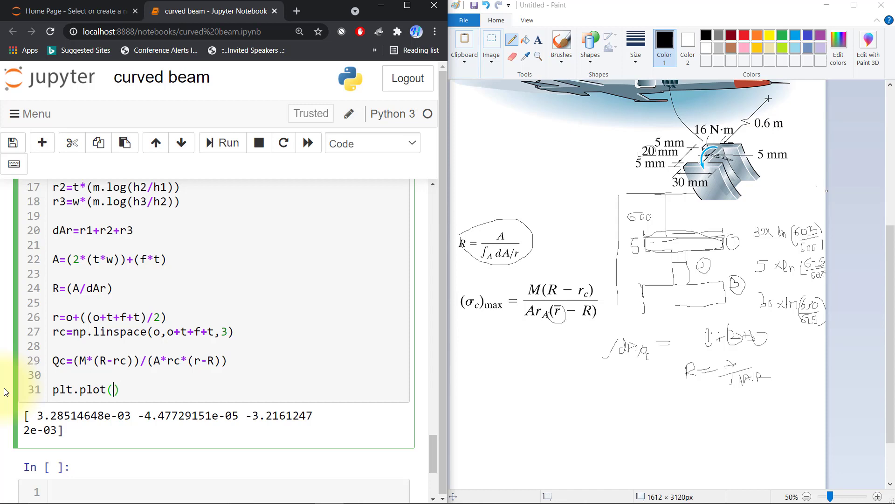
type("Qc")
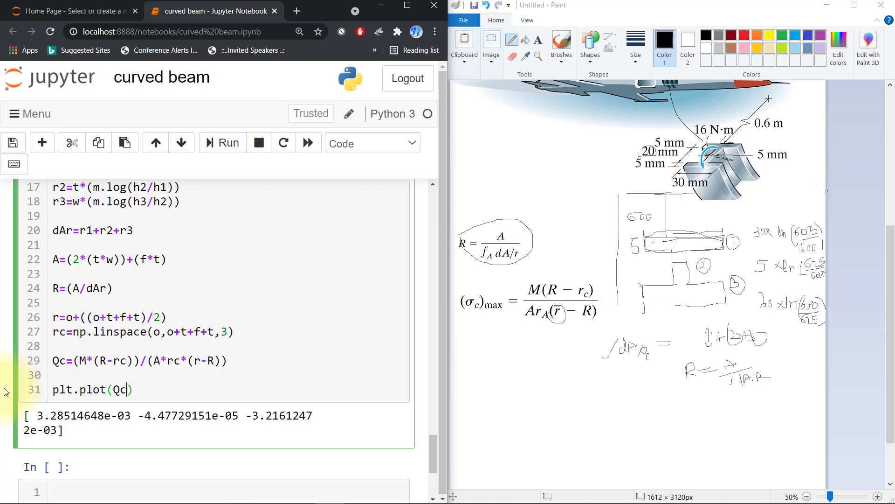
type(",rc")
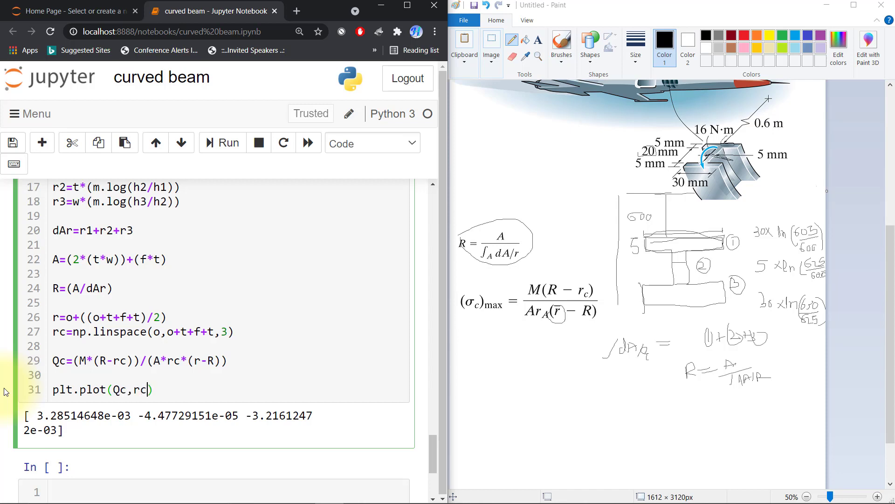
left_click(222, 143)
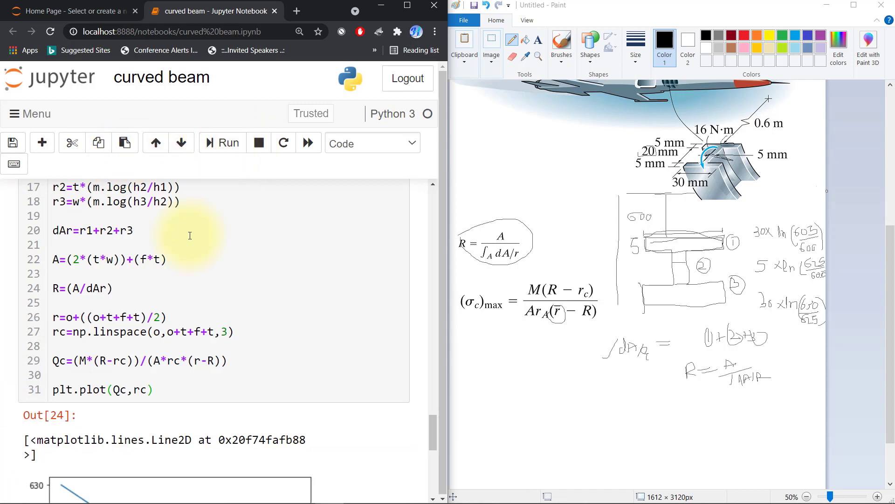
- Add print(R) and print(r) lines and rerun, showing R ≈ 614.79 and r = 915.0
scroll("down", 3)
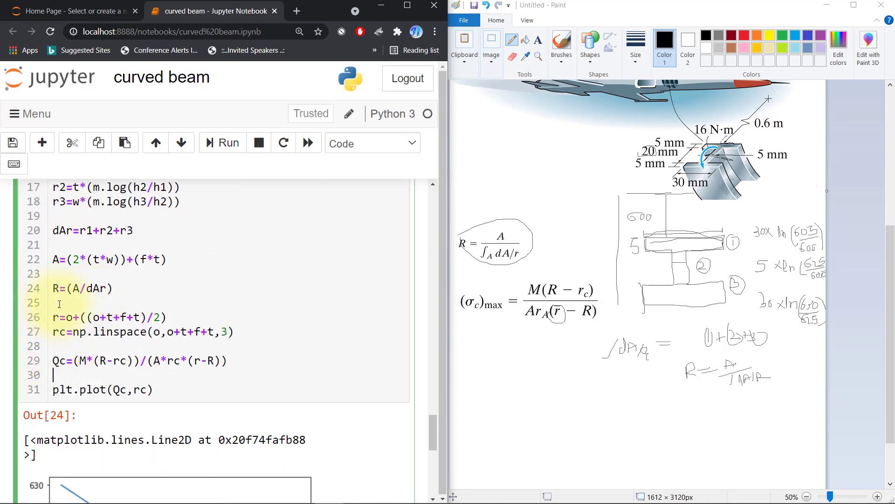
type("prin")
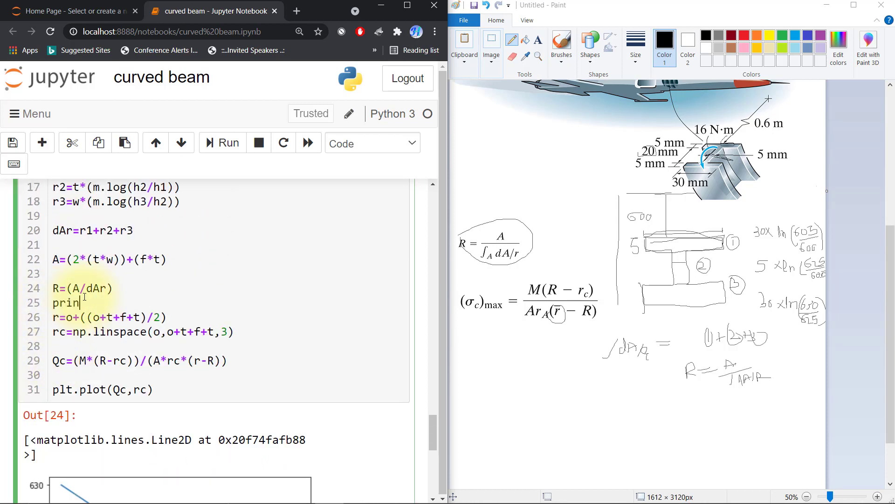
type("t(R)")
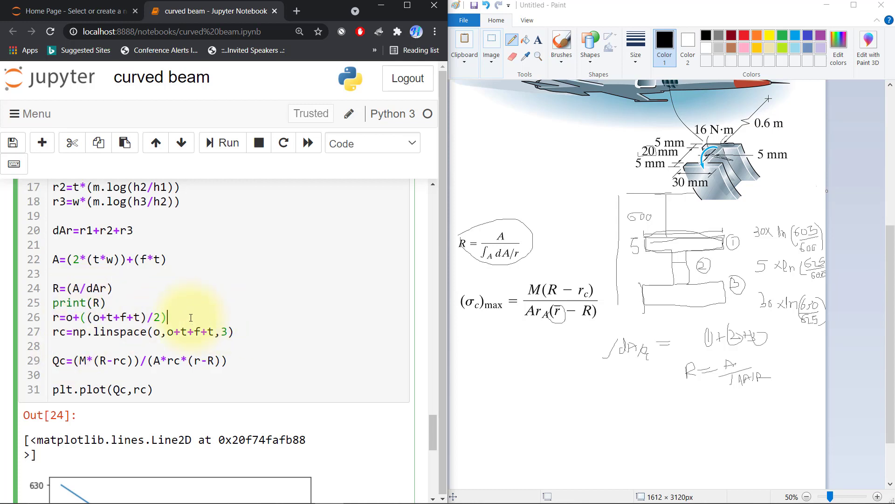
type("print(r")
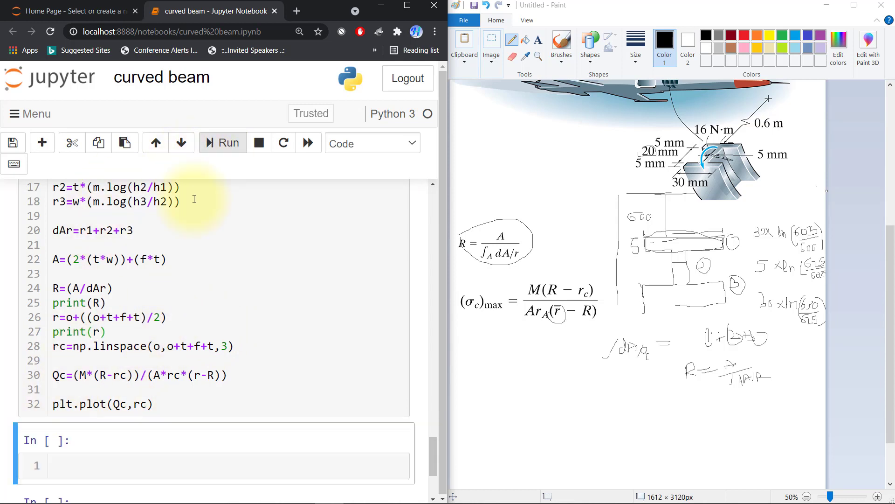
left_click(222, 143)
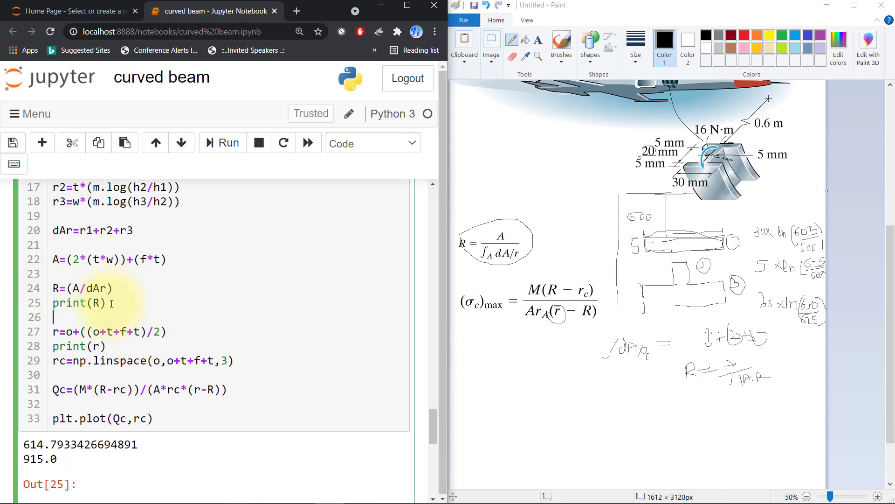
- Define h=t+f+t, set r=o+(h/2), and rerun so r becomes 615.0
type("to")
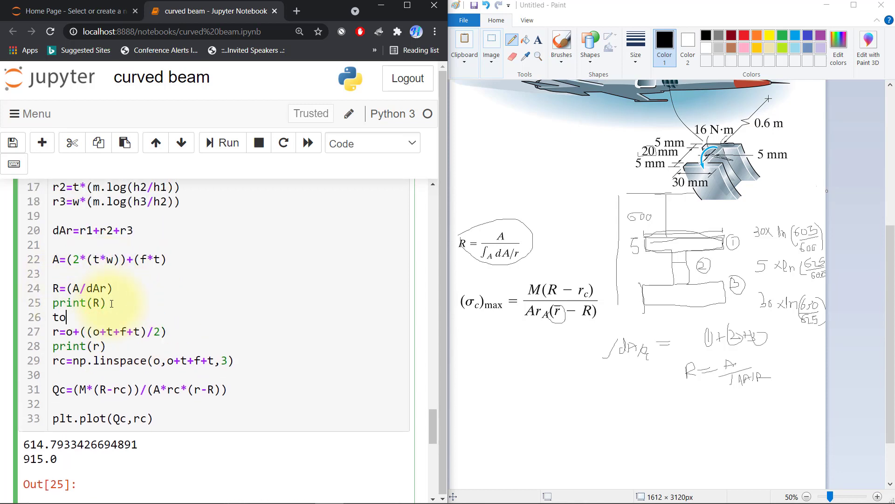
type("h=")
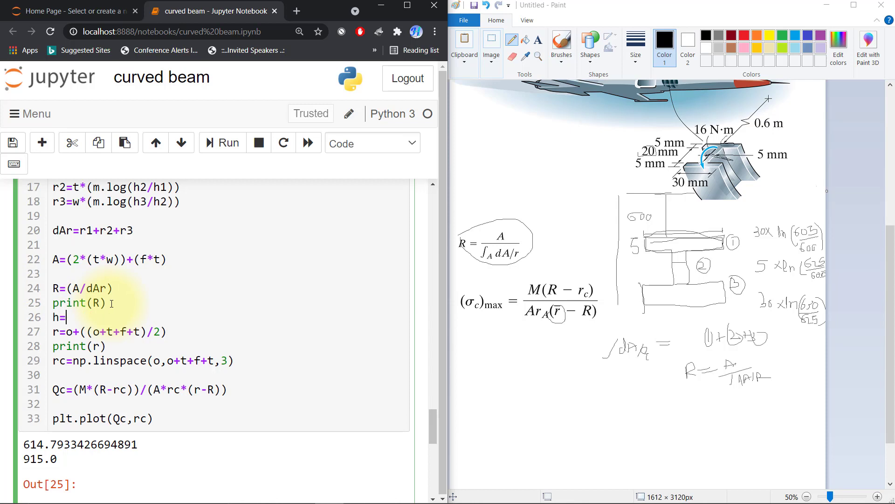
type("t+")
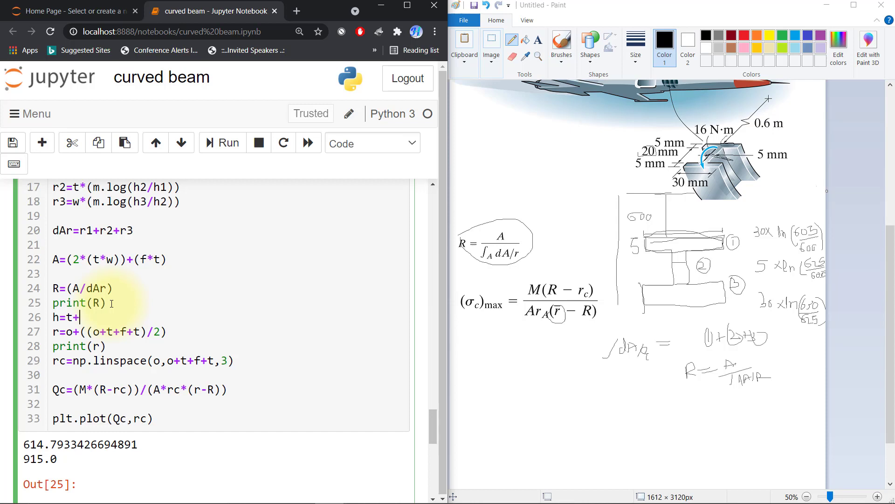
type("f+t")
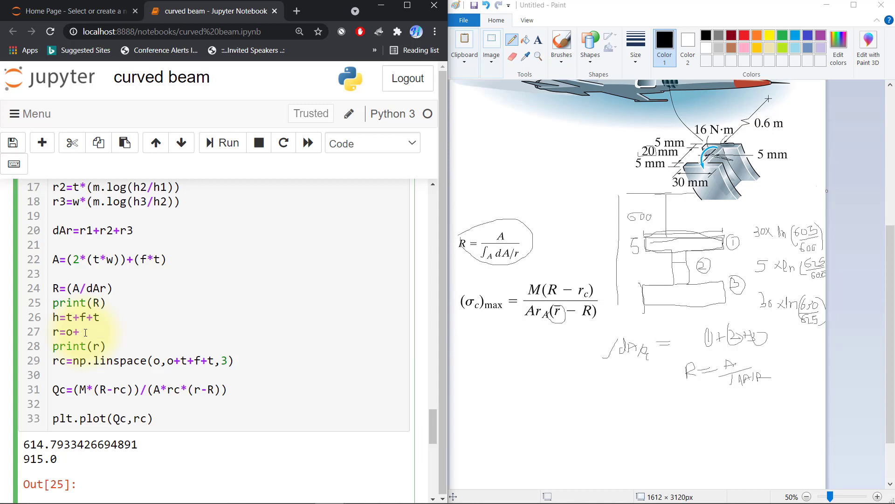
type("(h)")
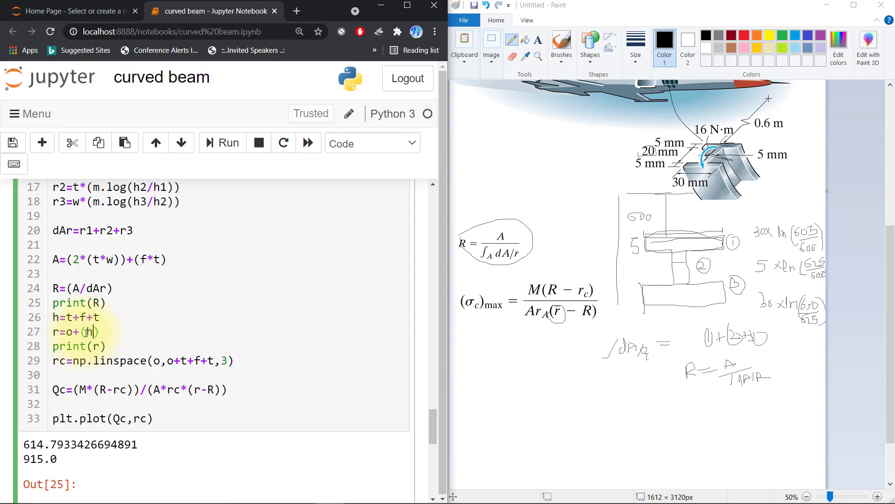
type("/2")
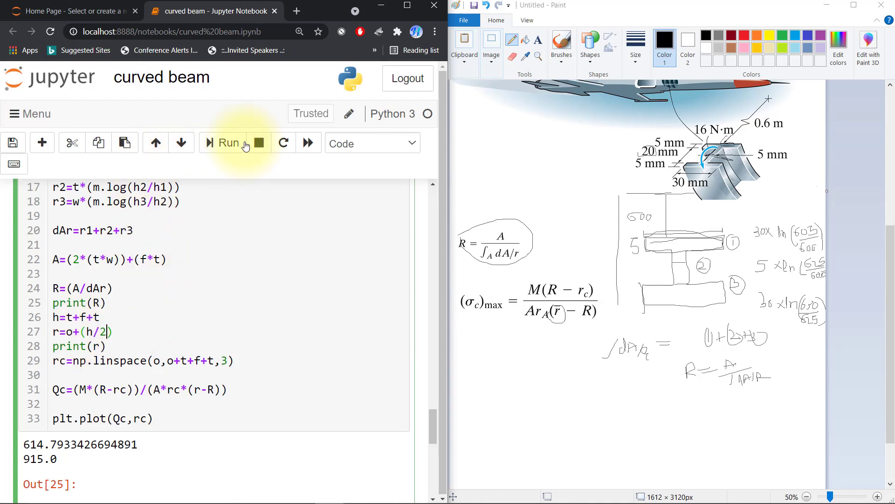
left_click(227, 143)
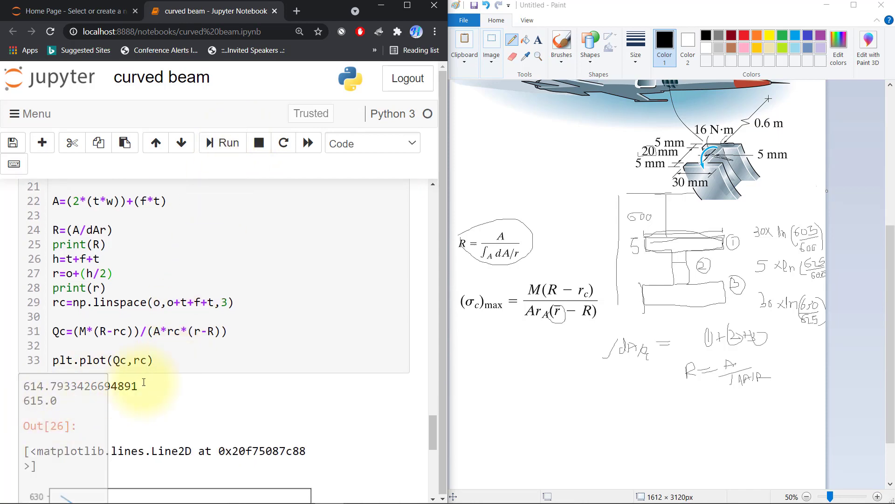
- Insert a print(Qc) line above plt.plot(Qc,rc) in the cell
scroll("down", 3)
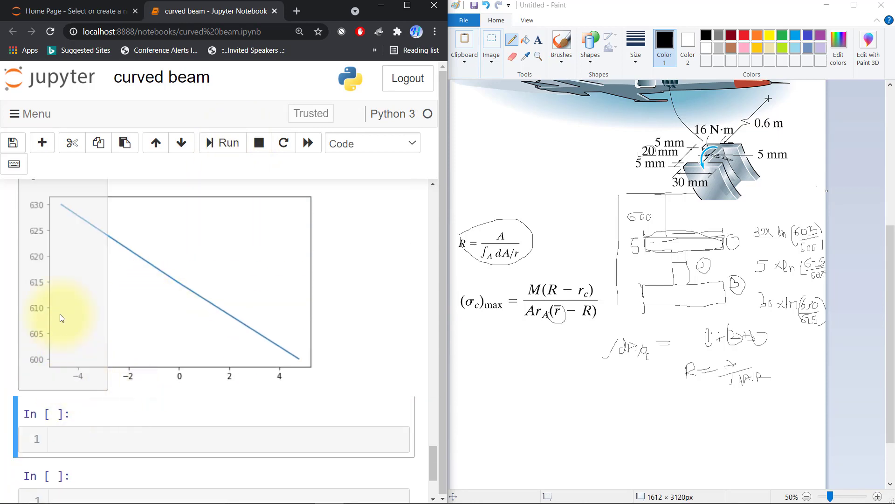
mouse_move(112, 334)
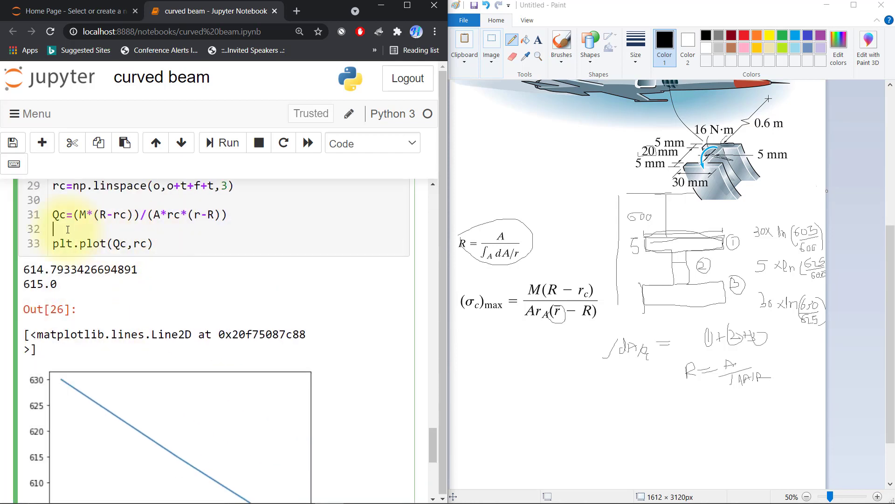
type("print")
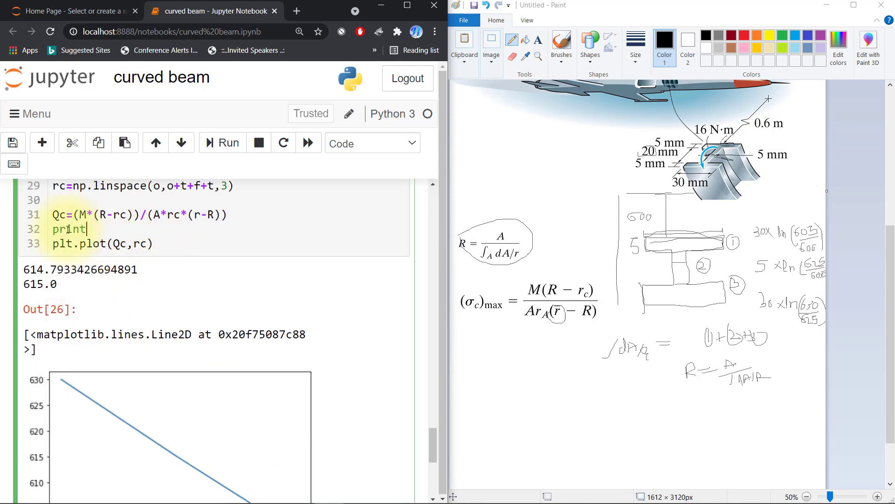
type("(Qc)")
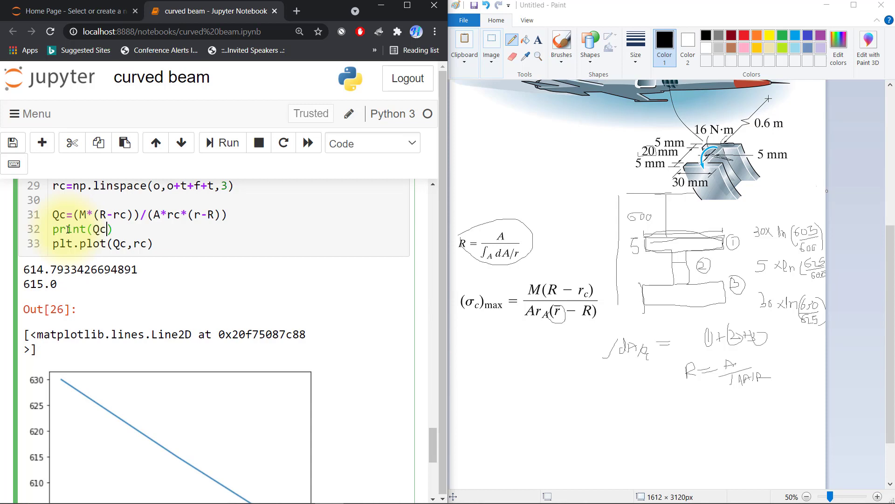